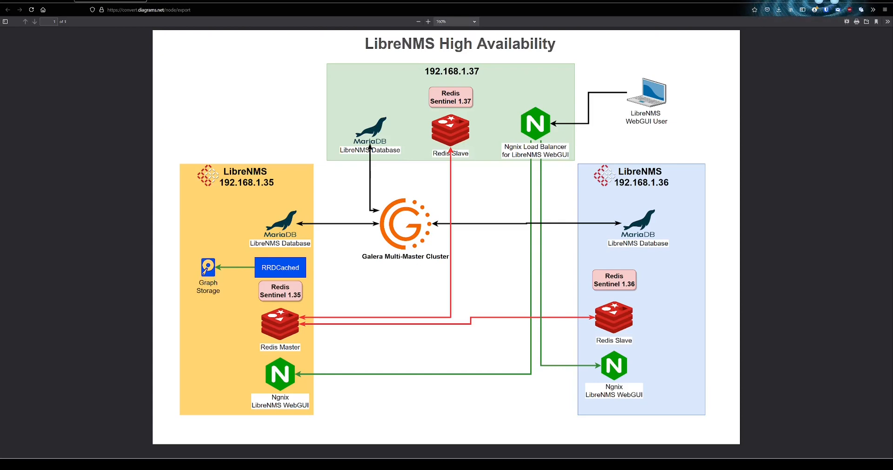
mouse_move(518, 122)
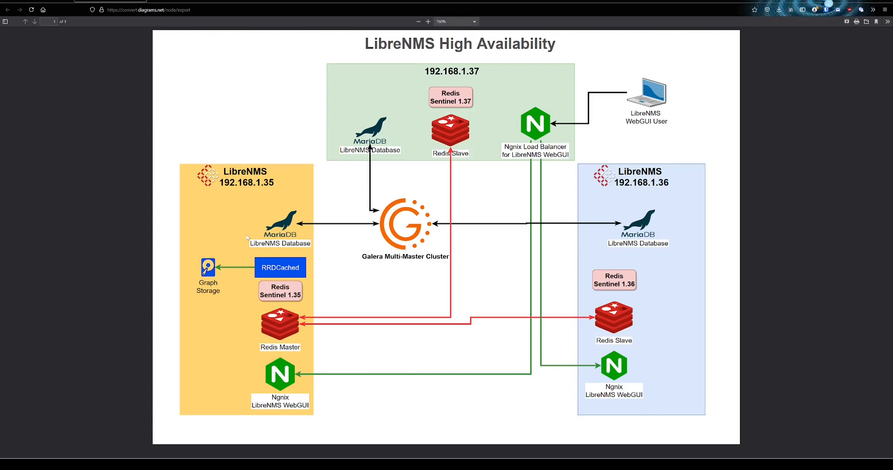
mouse_move(162, 326)
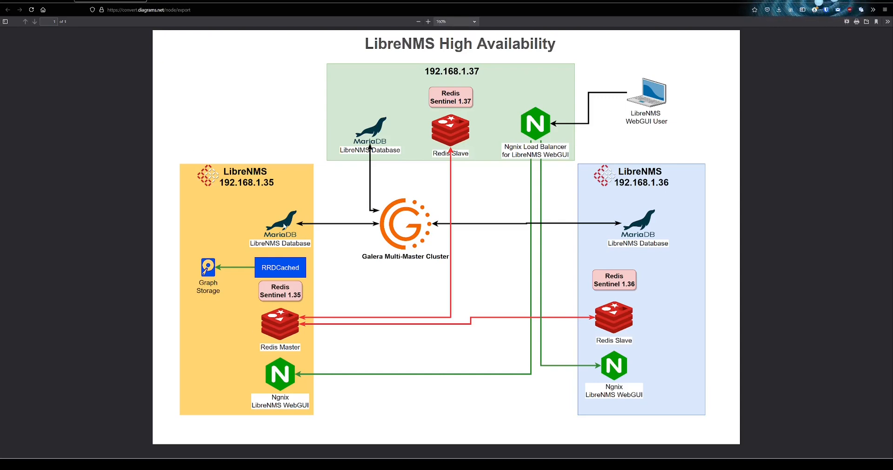
mouse_move(709, 208)
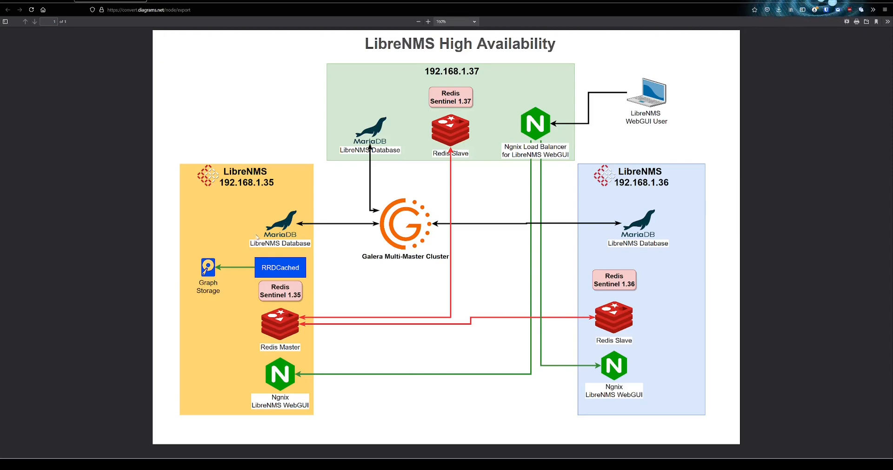
mouse_move(401, 122)
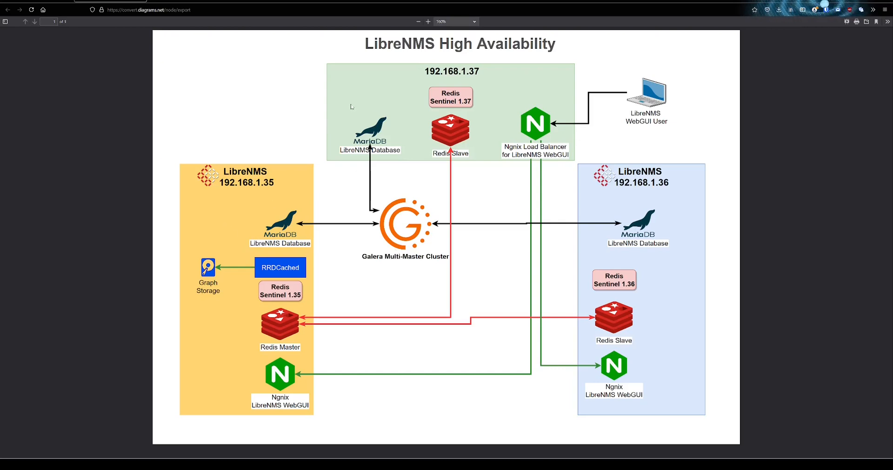
mouse_move(360, 83)
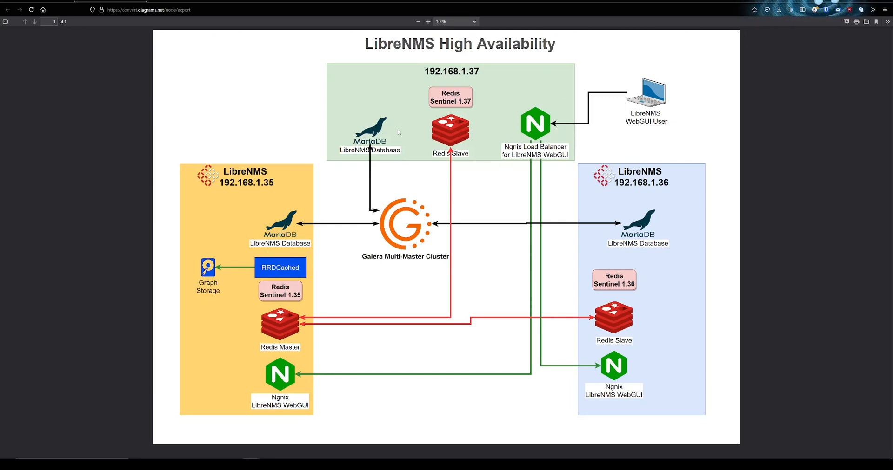
mouse_move(216, 236)
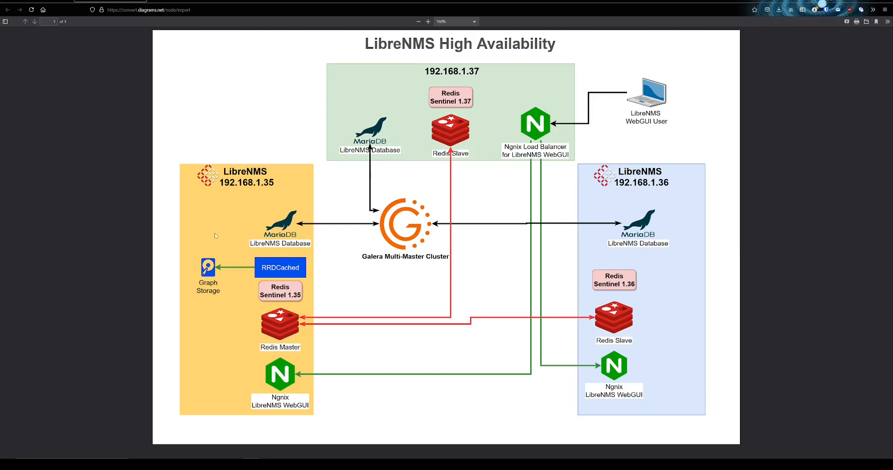
mouse_move(670, 258)
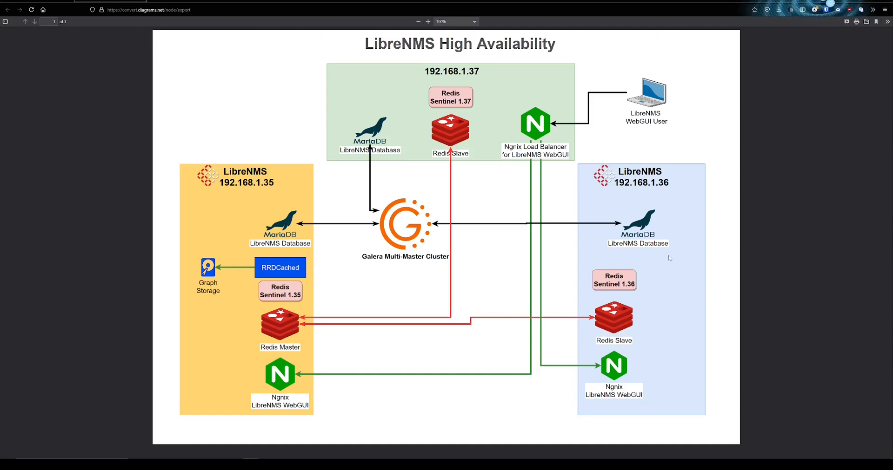
mouse_move(403, 179)
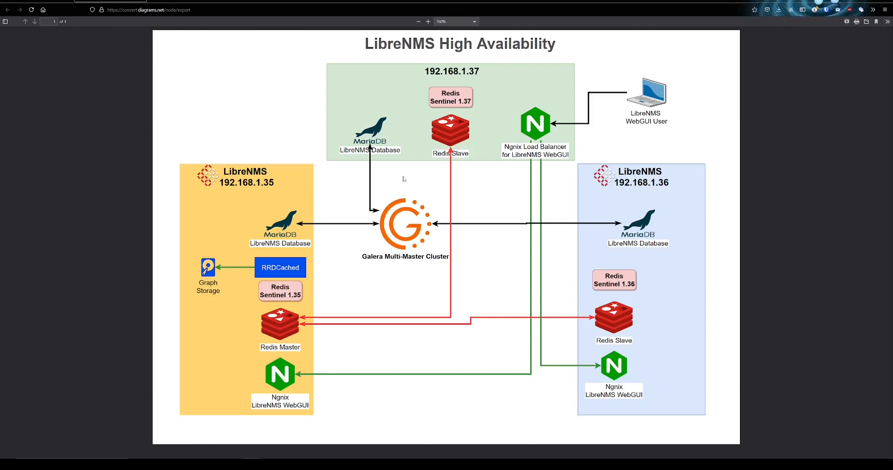
mouse_move(511, 204)
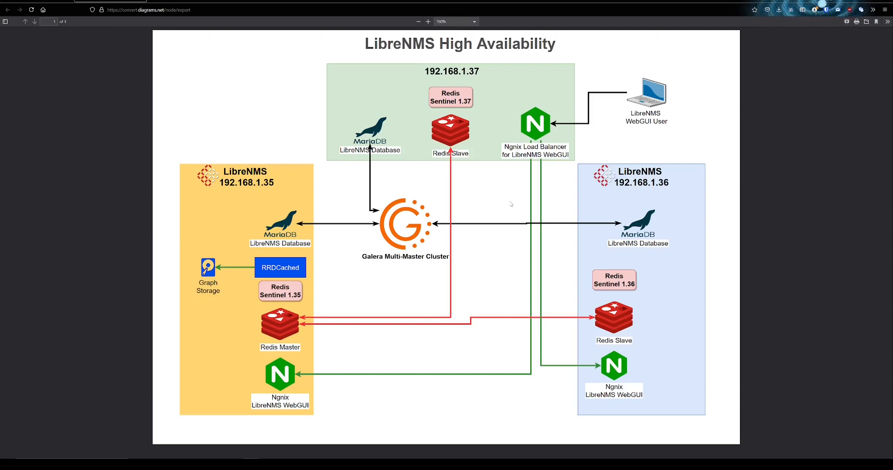
mouse_move(441, 191)
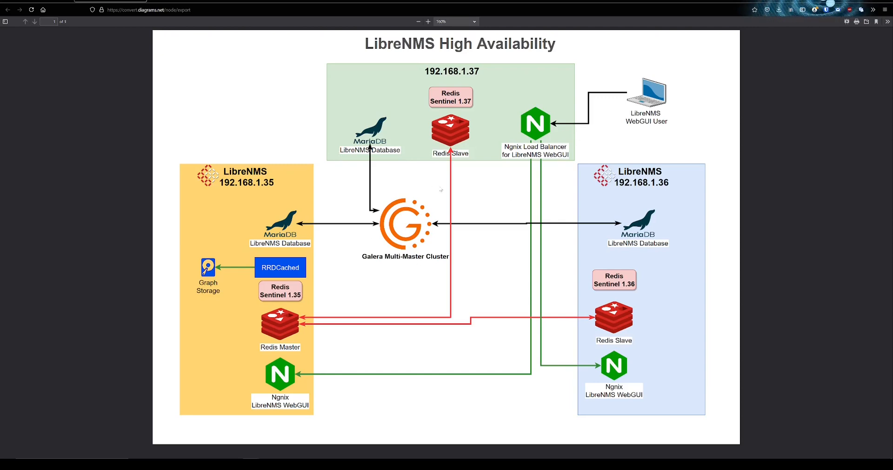
mouse_move(690, 137)
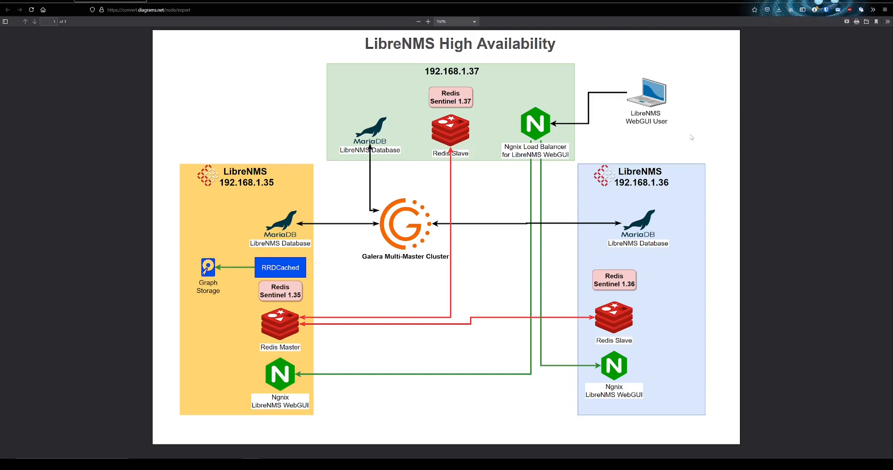
mouse_move(636, 155)
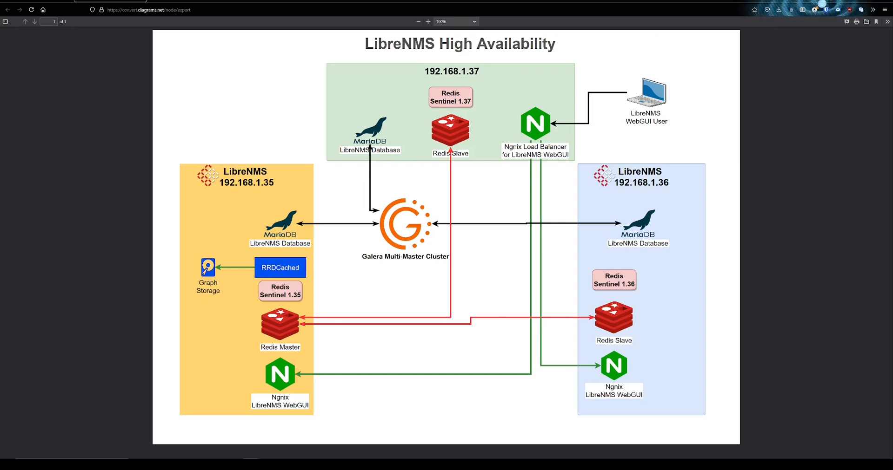
mouse_move(396, 314)
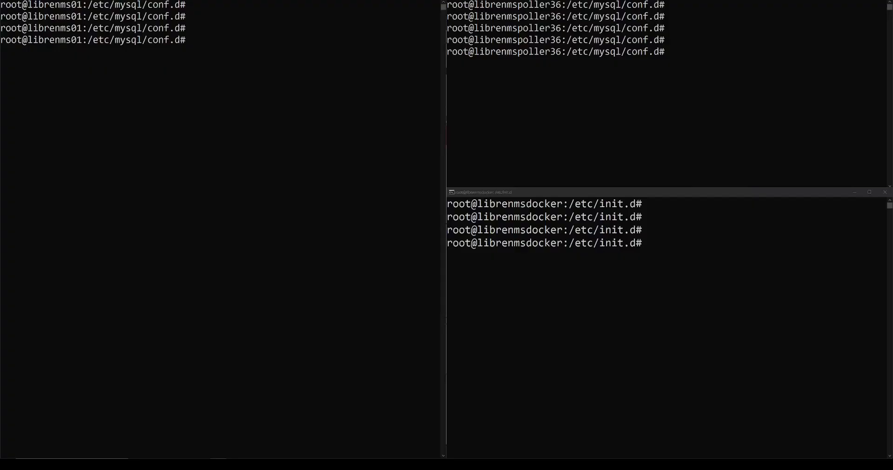
mouse_move(559, 80)
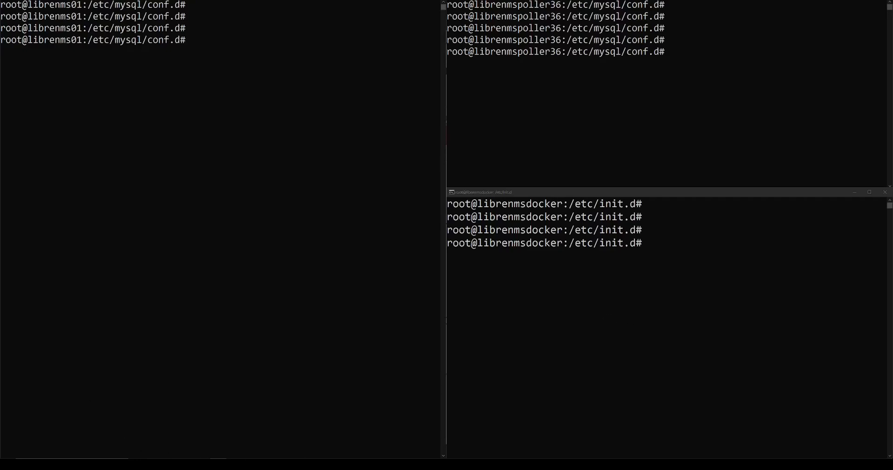
mouse_move(222, 335)
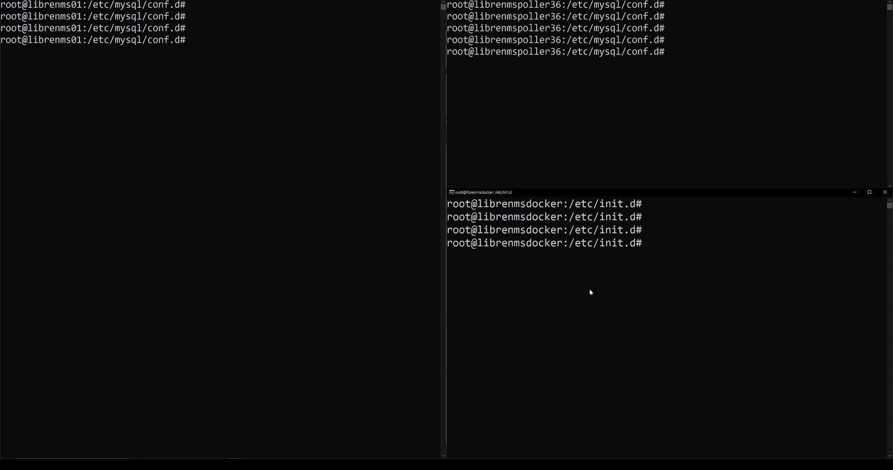
Step: Install mariadb-server and galera-4 on librenmsdocker with apt-get, confirming with Y
text(sudo apt-get install mariadb-server galera-4)
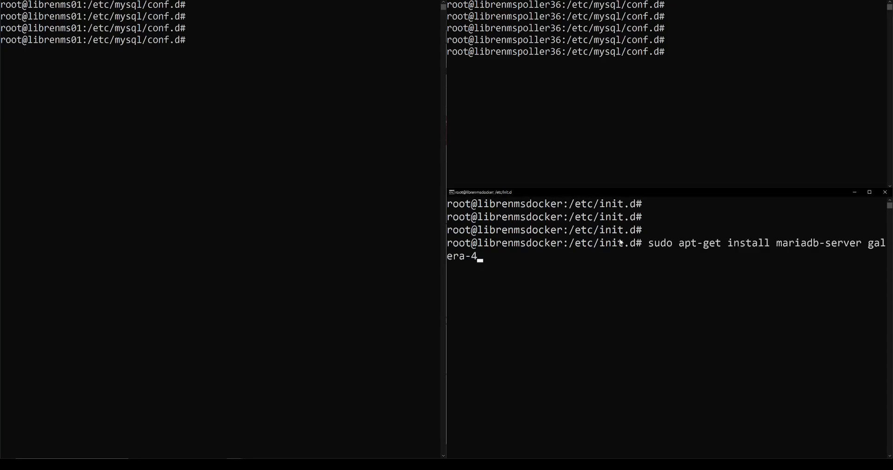
mouse_move(695, 263)
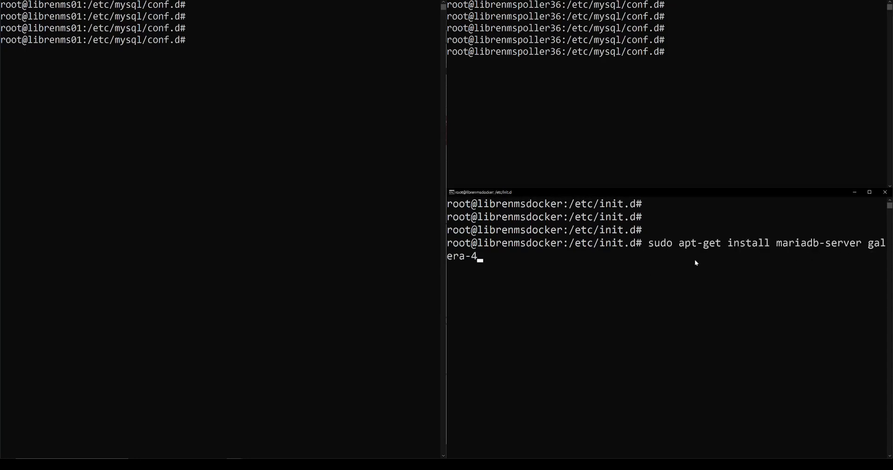
key(enter)
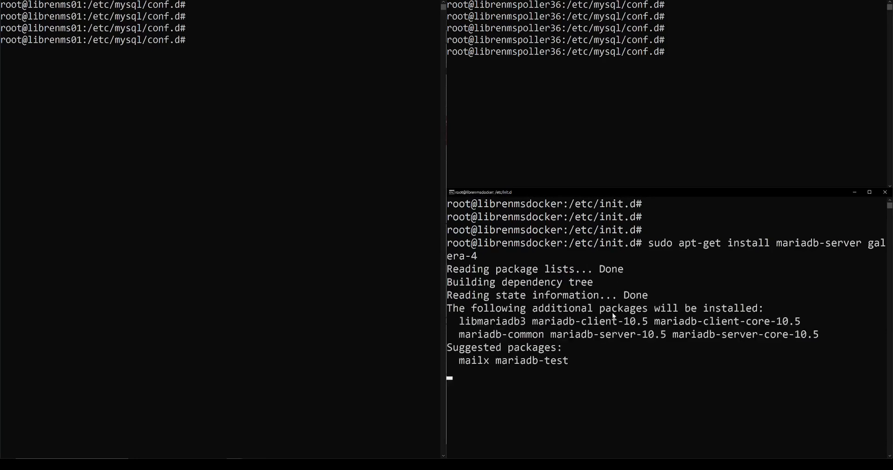
text(Y)
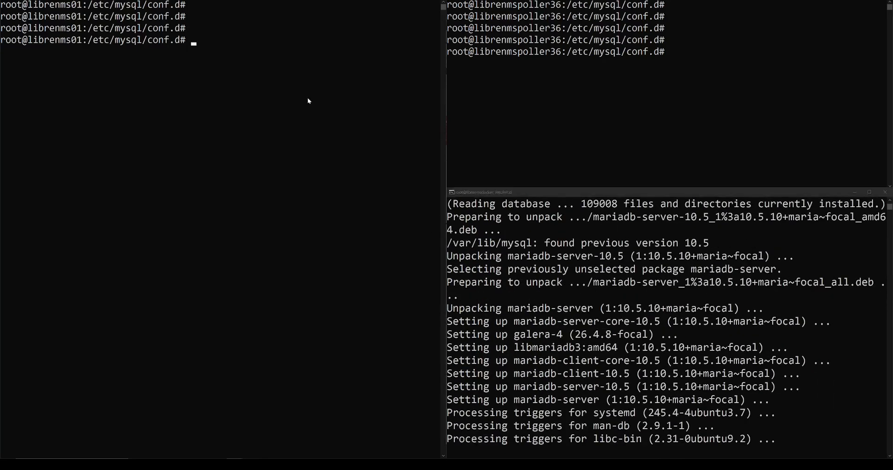
Step: Check mariadb.service status on each node and stop MariaDB on librenmsdocker
text(systemctl status mariadb.service)
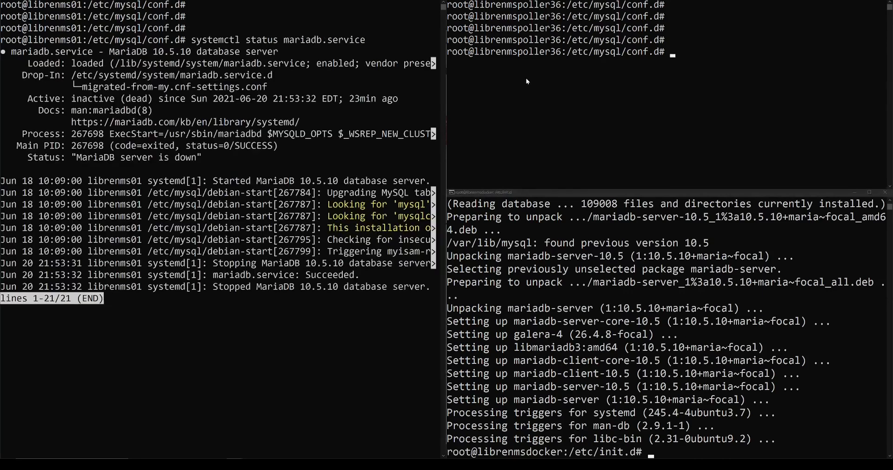
text(systemctl status mariadb.service)
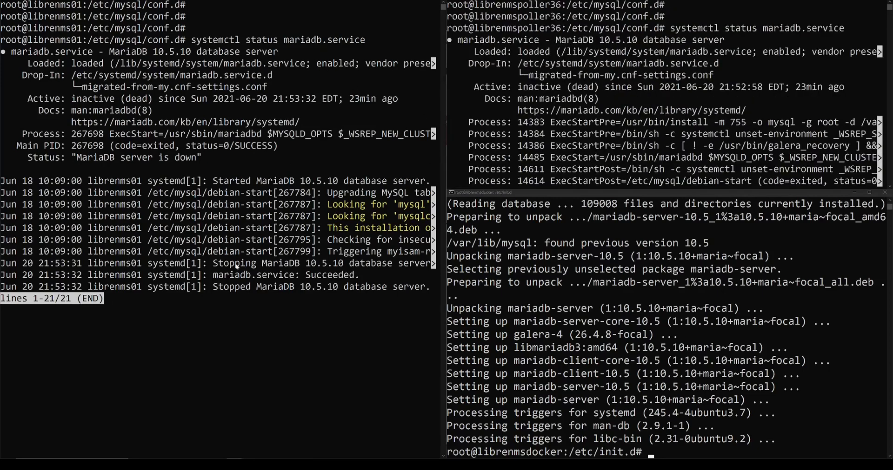
key(ctrl+x)
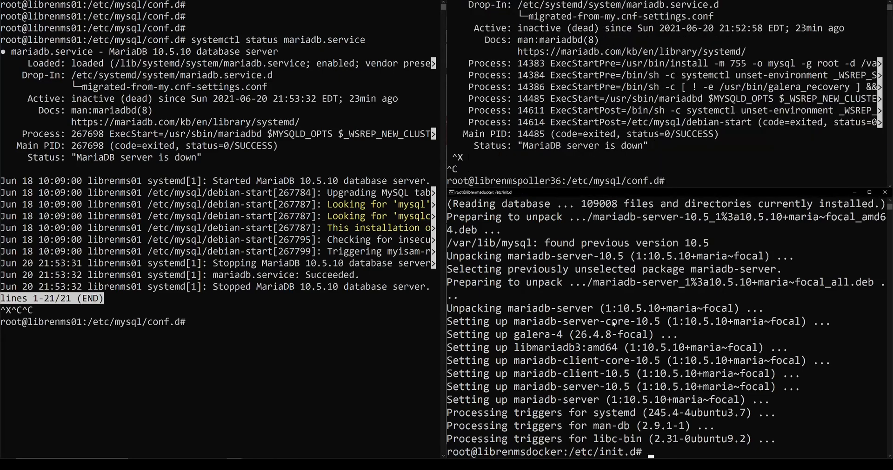
text(systemctl s)
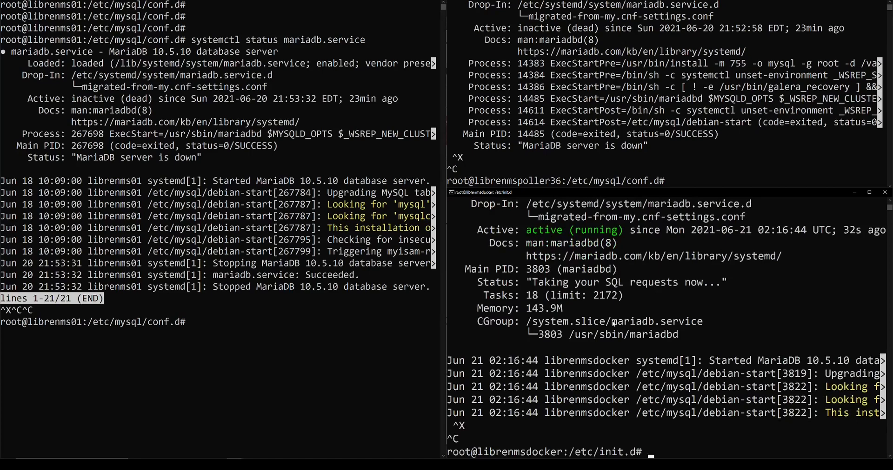
text(sy)
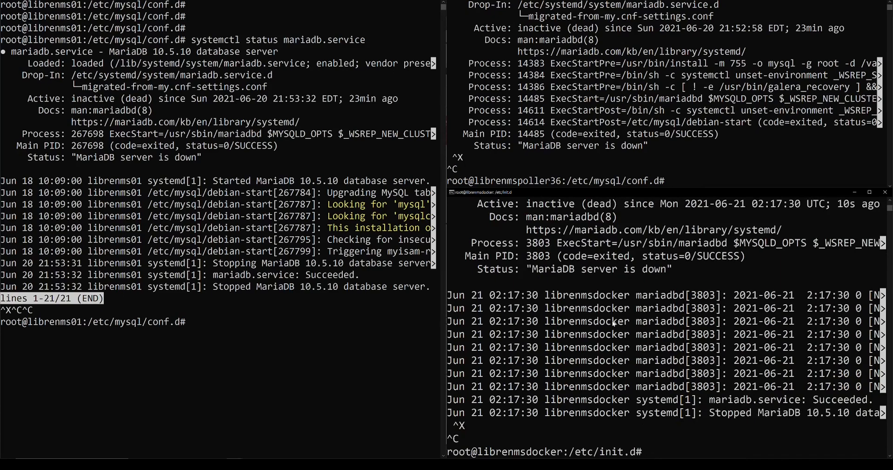
Step: View galera.cnf in /etc/mysql/conf.d and open it in nano on librenmsdocker
text(cd /etc/)
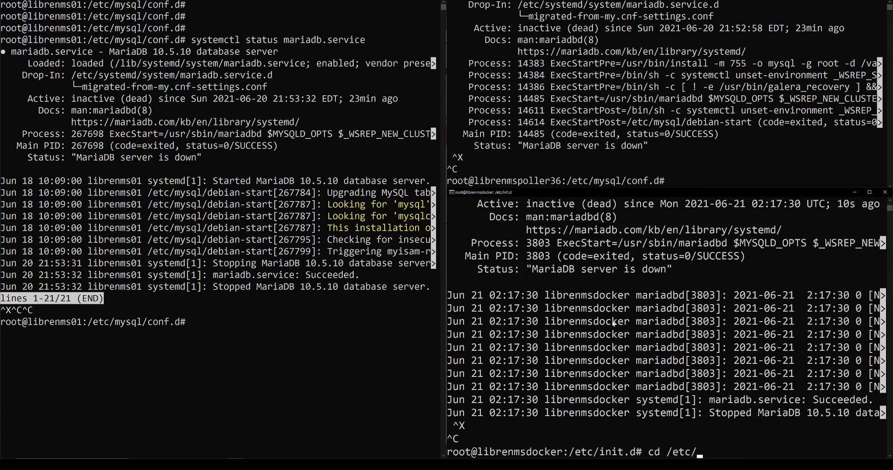
text(mysql/conf.d/)
click(219, 322)
text(ls)
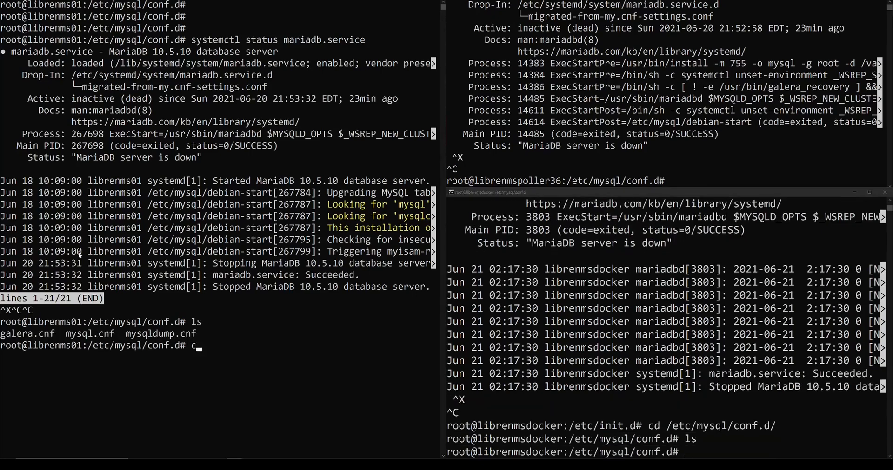
text(at galera.cnf)
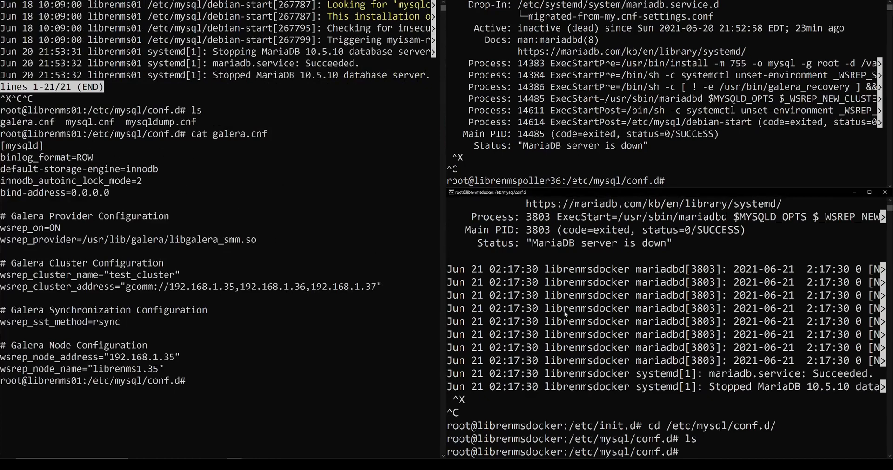
mouse_move(105, 332)
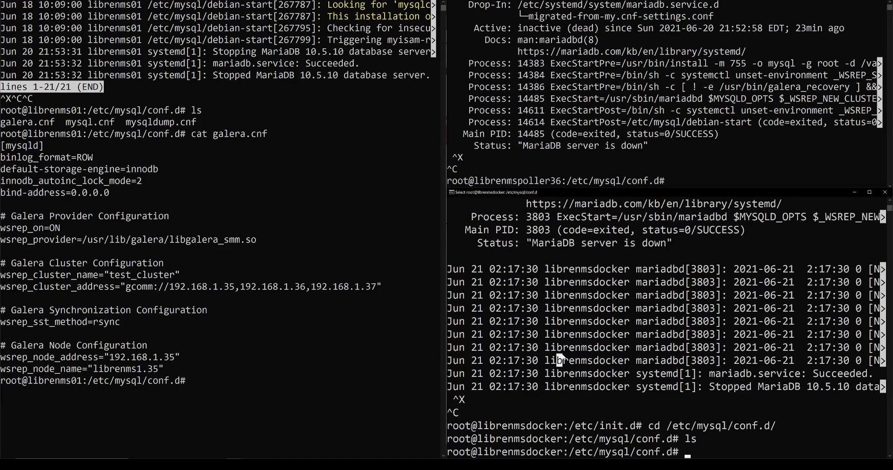
text(nnao)
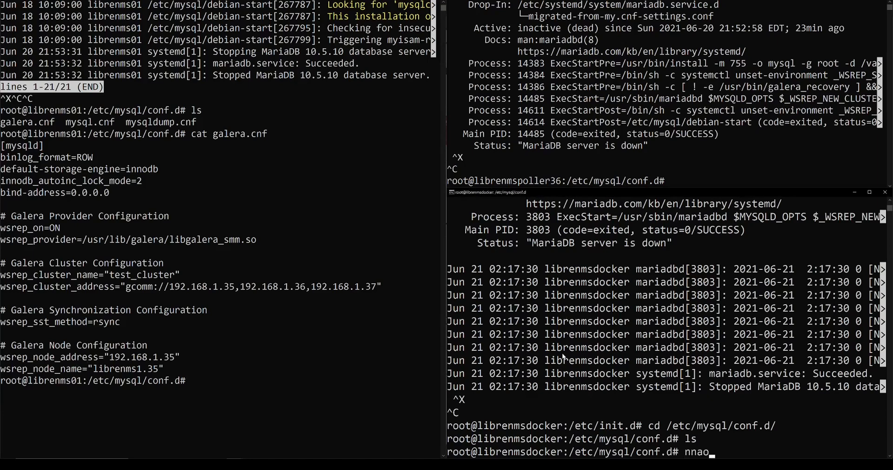
text(nano g)
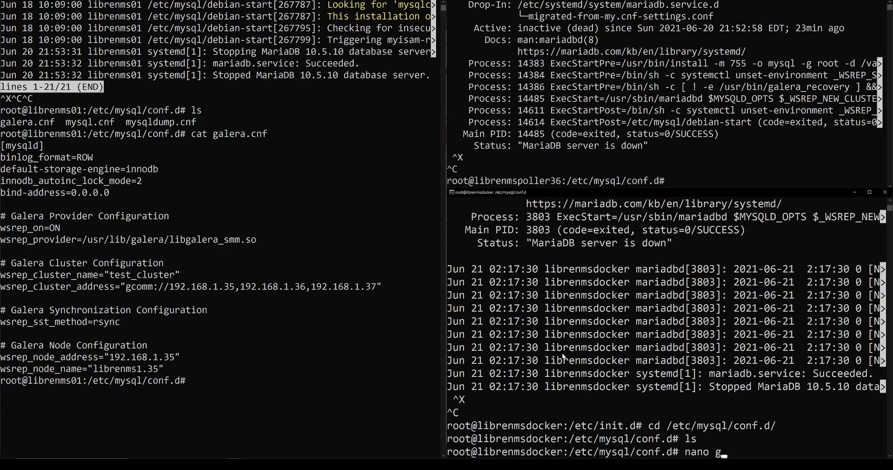
text(alera.)
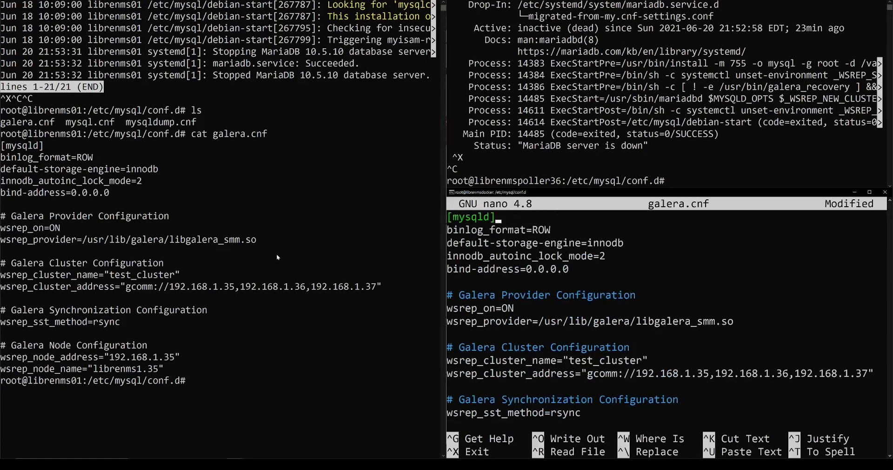
mouse_move(720, 280)
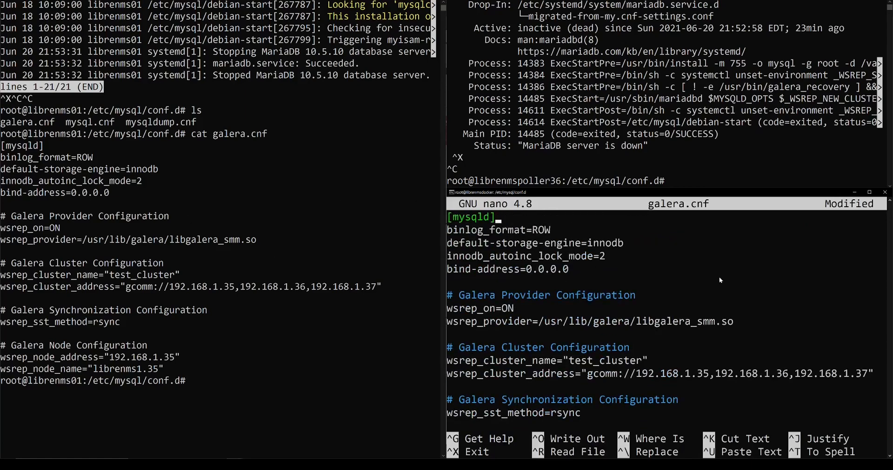
mouse_move(642, 265)
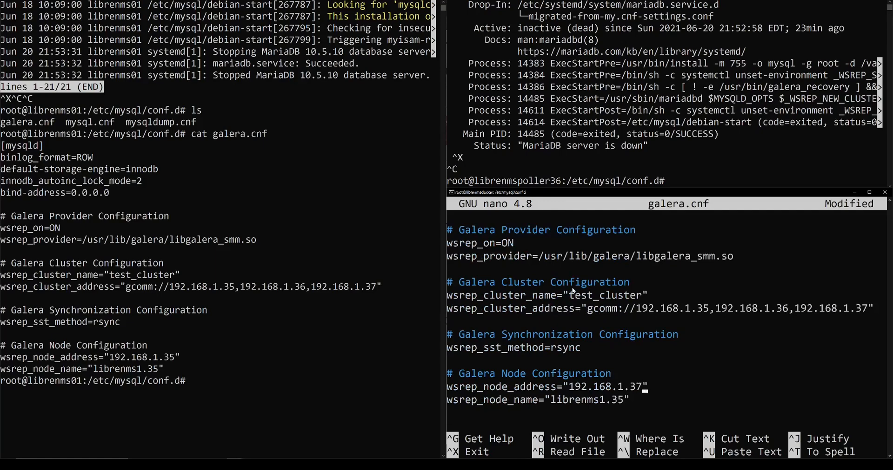
Step: Change the Galera node address and name to end in .37, then save and exit
text(37)
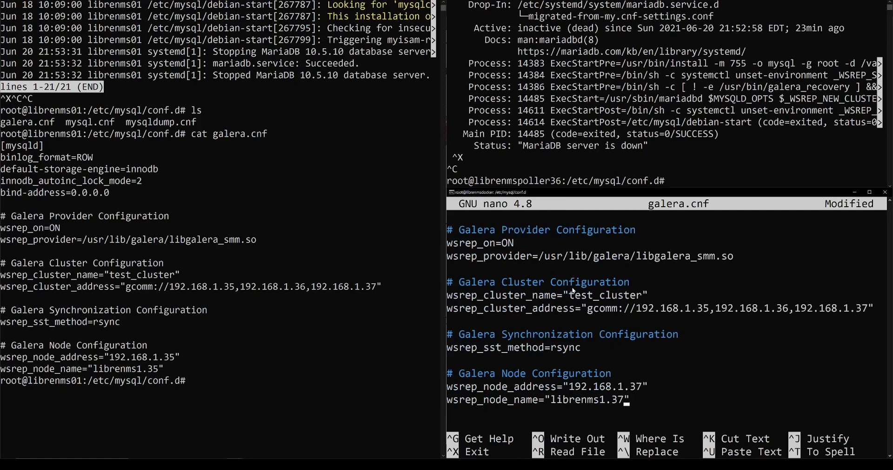
key(ctrl+o)
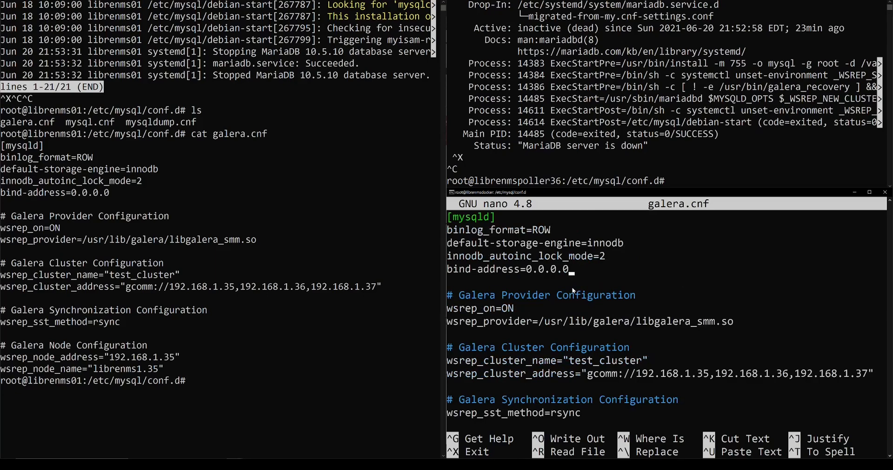
key(enter)
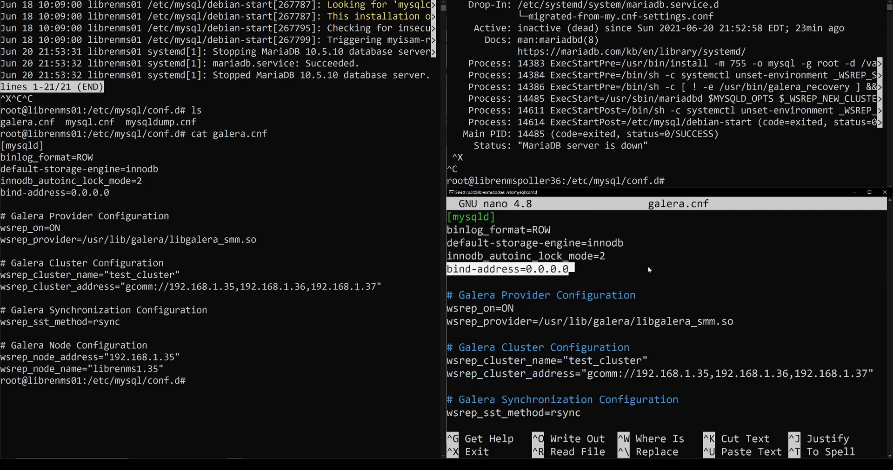
mouse_move(586, 309)
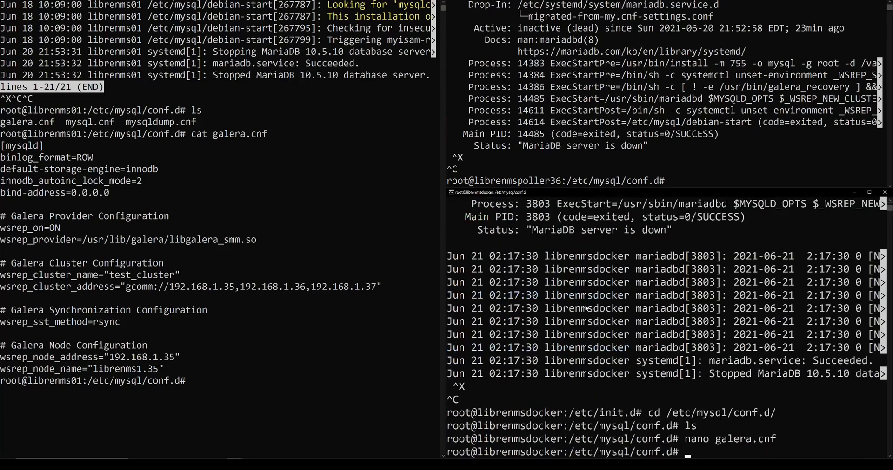
Step: Try starting mariadb.service on librenmsdocker, which fails, and type galera_new_cluster on librenms01
text(s)
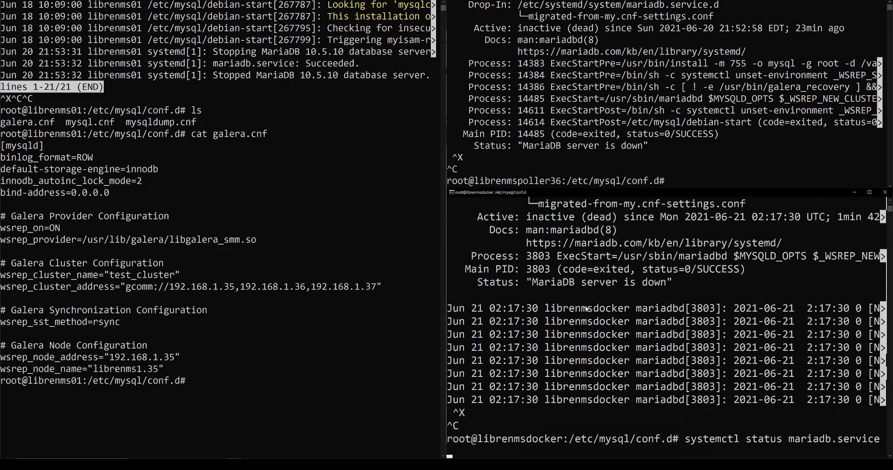
key(BackSpace)
text(r)
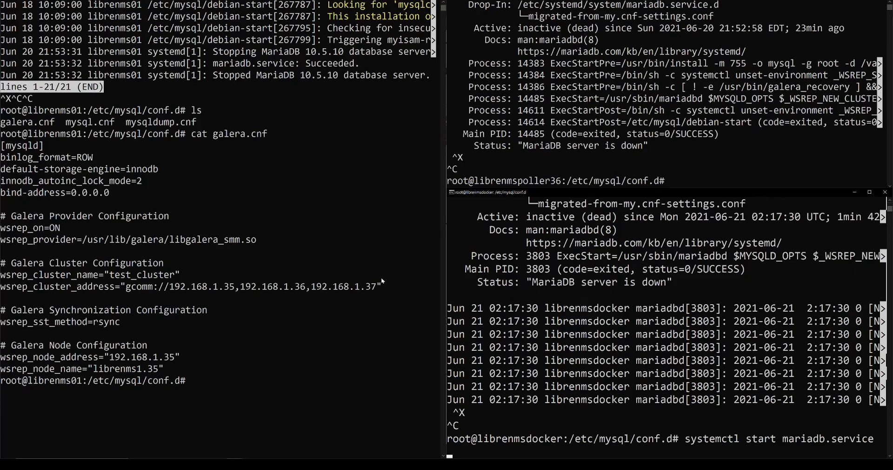
drag(193, 286, 380, 286)
text(galera_new_cluster)
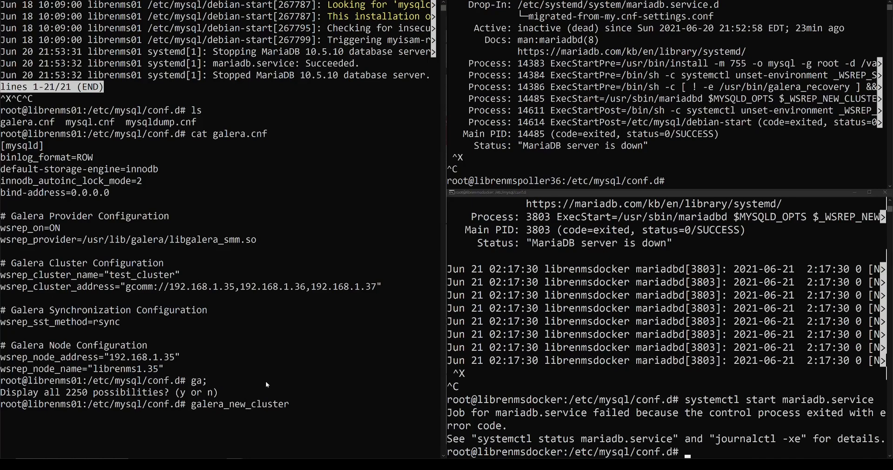
Step: Run galera_new_cluster on librenms01 and confirm mariadb.service shows active (running)
double_click(238, 404)
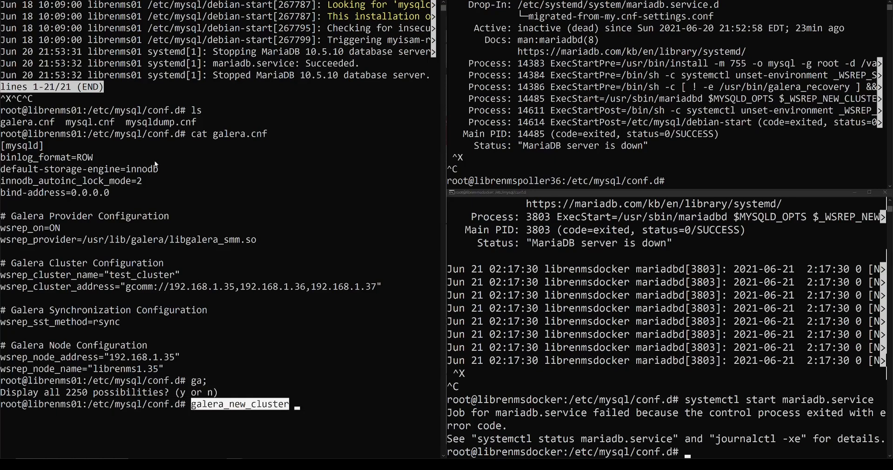
mouse_move(238, 94)
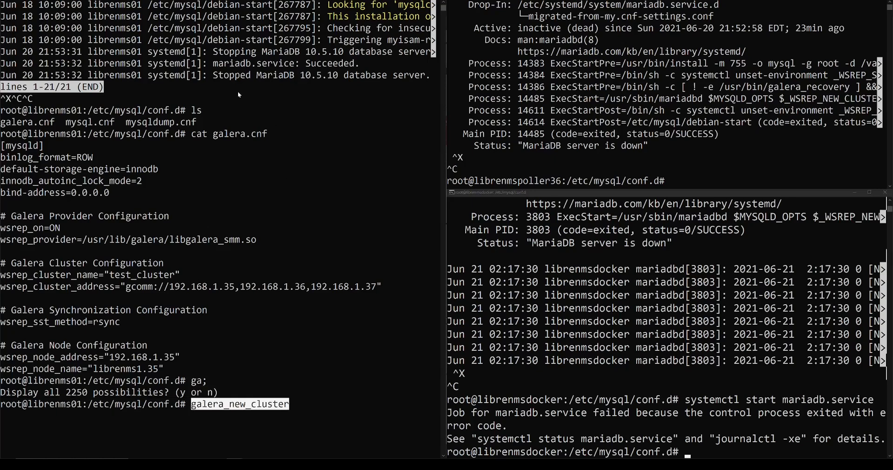
mouse_move(589, 71)
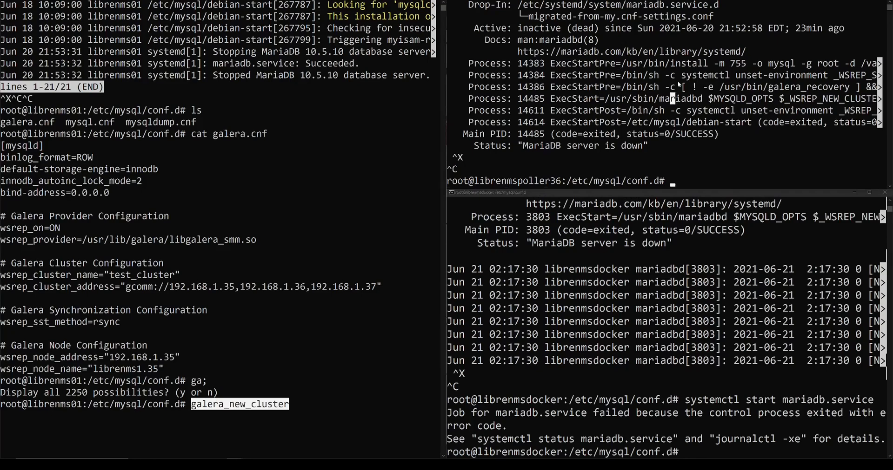
mouse_move(271, 257)
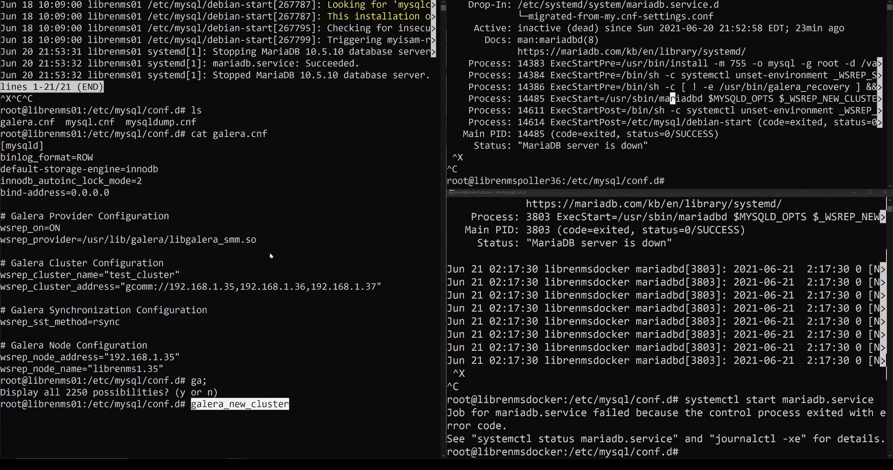
mouse_move(169, 294)
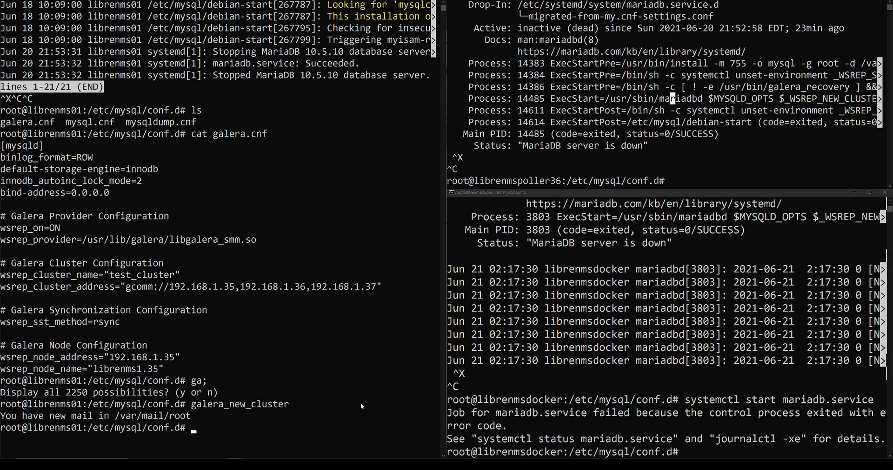
text(s)
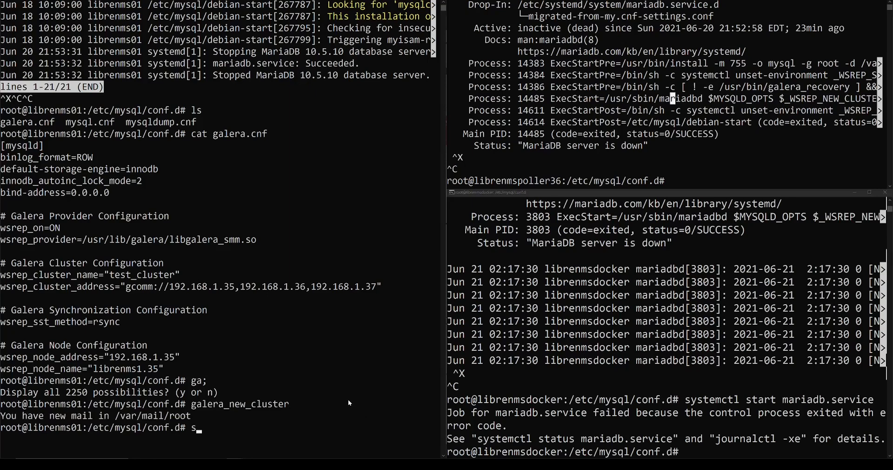
text(ystemctl status)
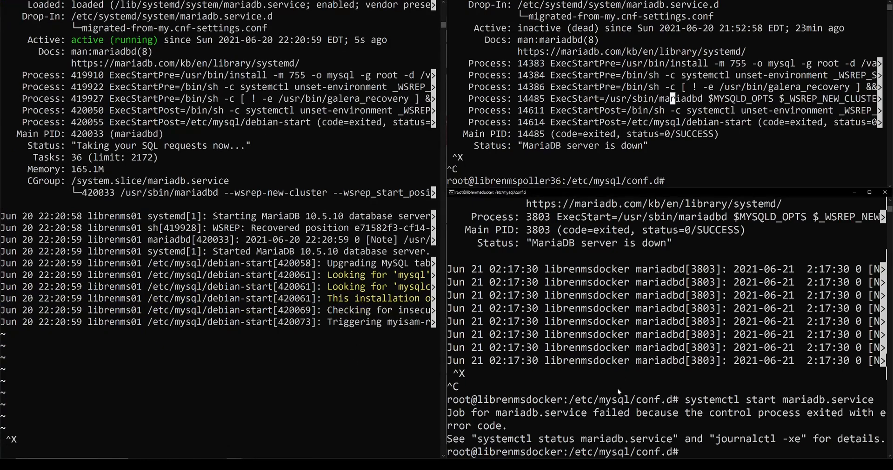
Step: Start mariadb.service on librenmsdocker and librenmspoller36, then check their status
text(systemctl start mariadb.service)
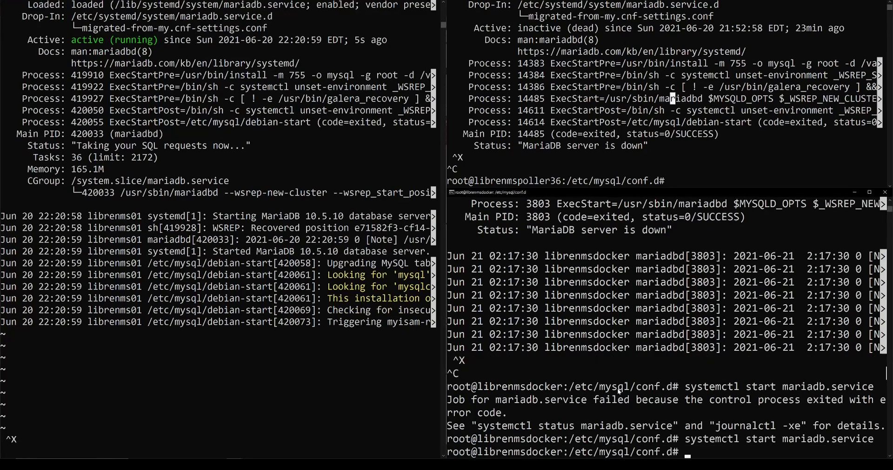
text(systemct)
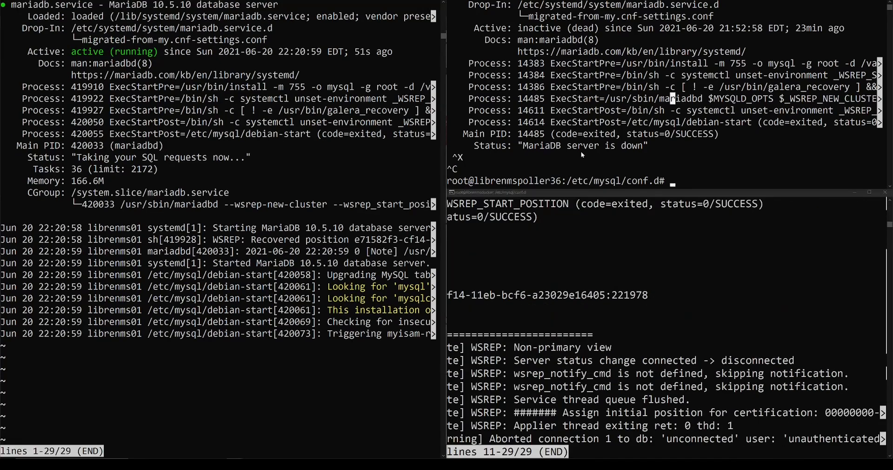
text(systemctl)
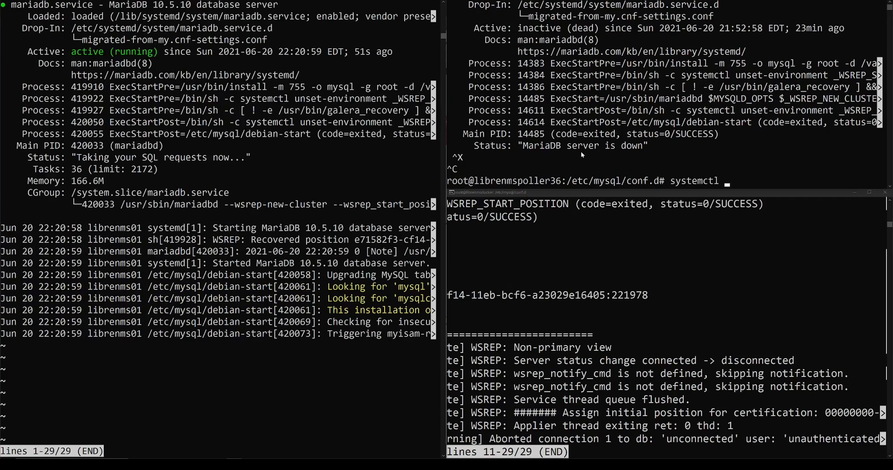
text(start mariadb.service)
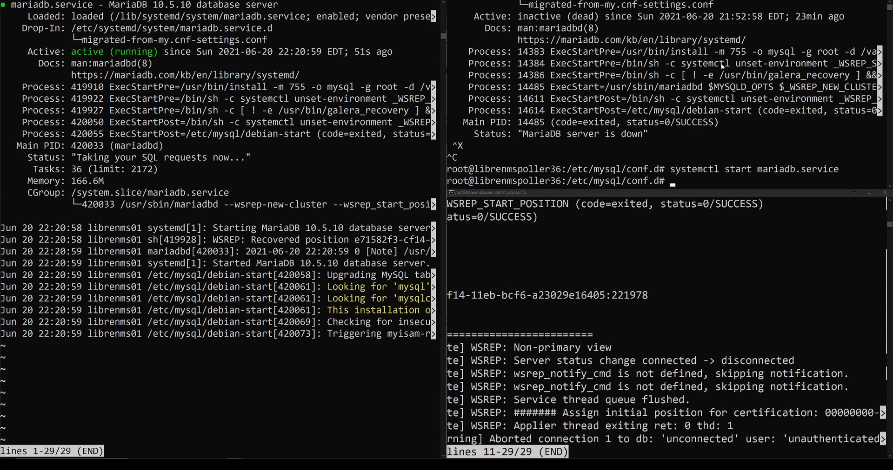
text(systemctl status)
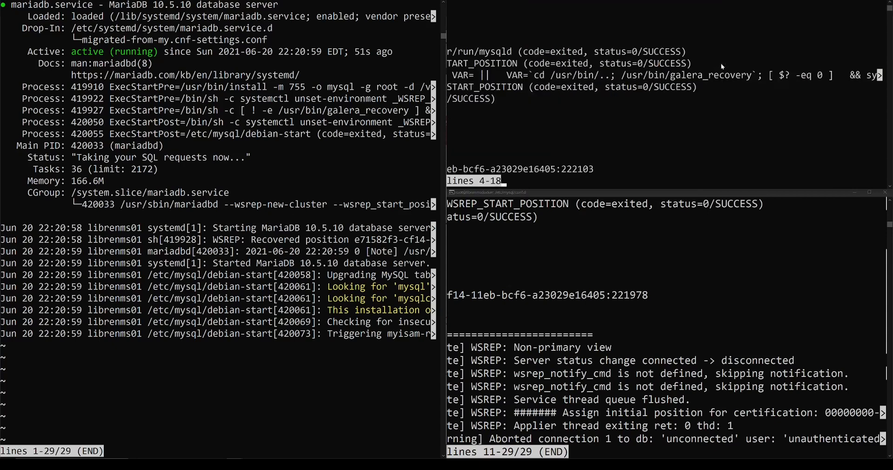
scroll(down, 3)
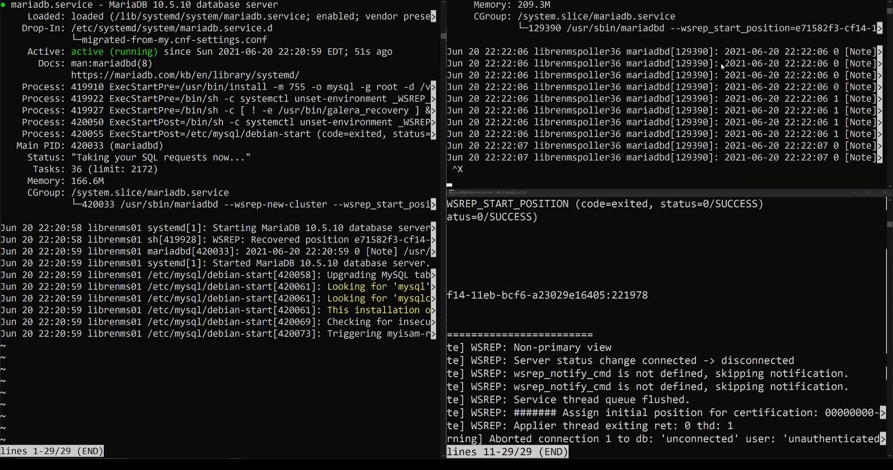
Step: Stop mariadb.service on librenms01 and check that its status is inactive
key(ctrl+c)
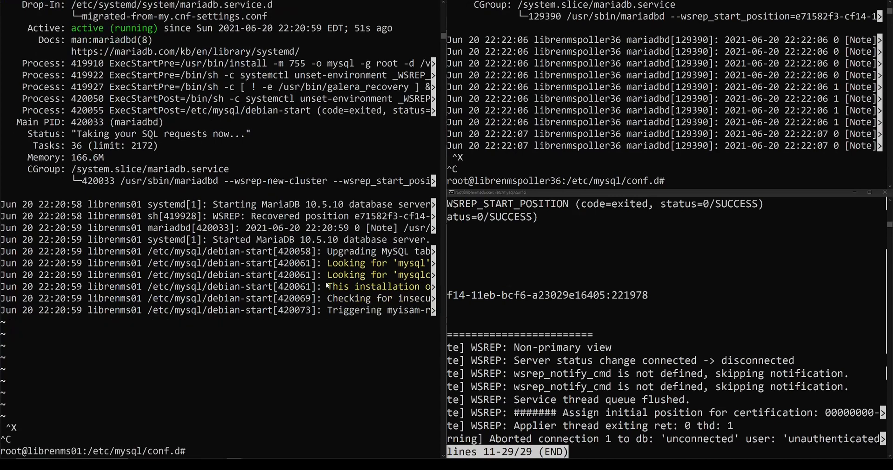
text(systemctl stop mariadb.service)
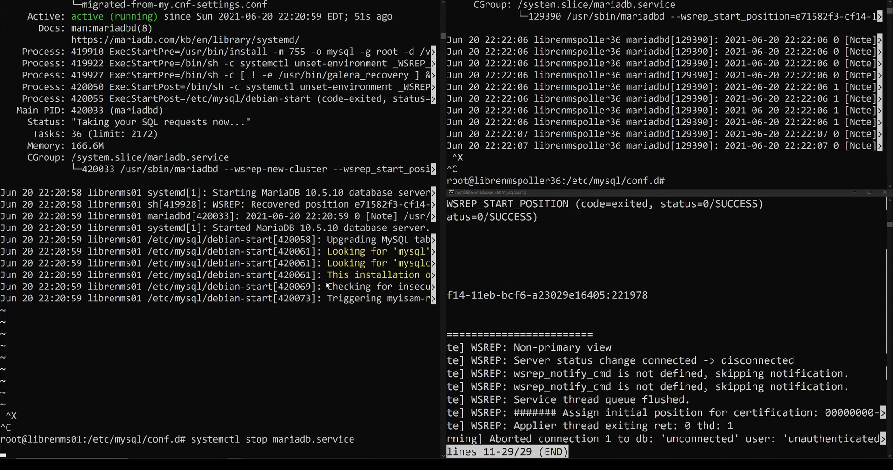
text(s01:/etc/mysql/conf.d# s)
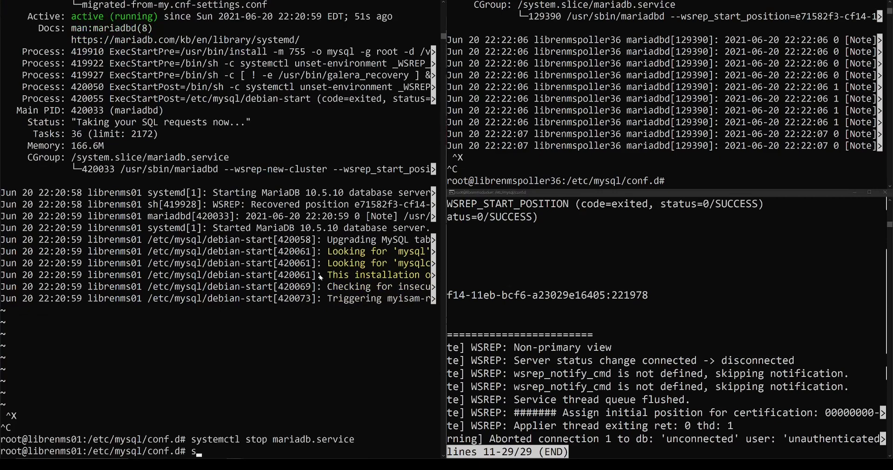
text(ystemctl status)
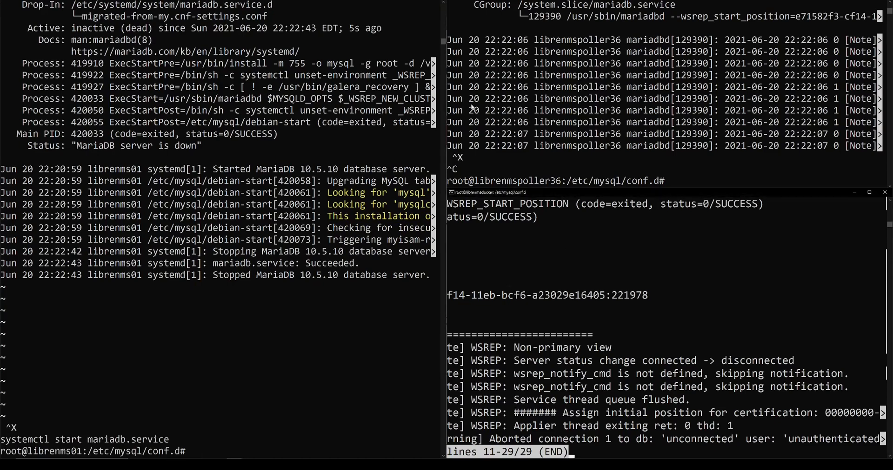
text(s)
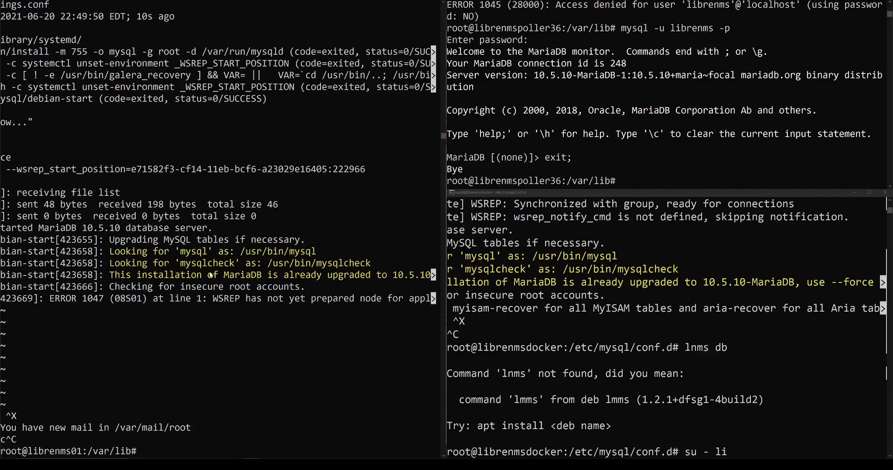
Step: Log in to MariaDB as librenms and confirm wsrep_cluster_size is 3
text(mysql -u librenms -p)
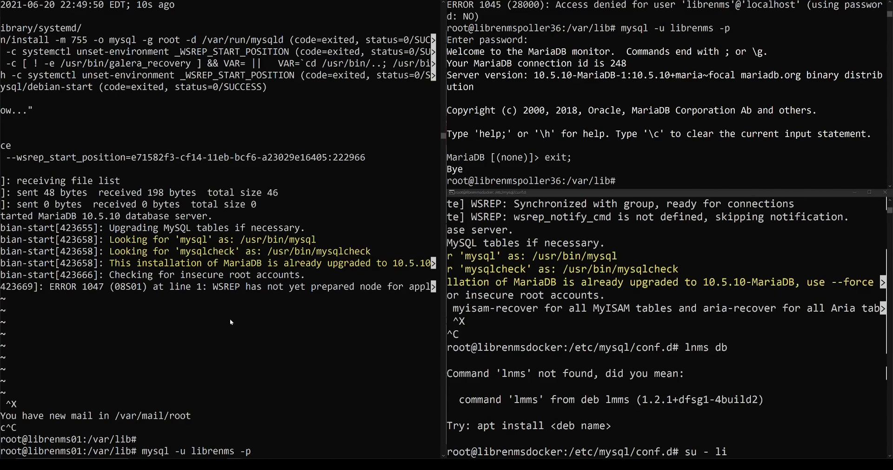
key(Return)
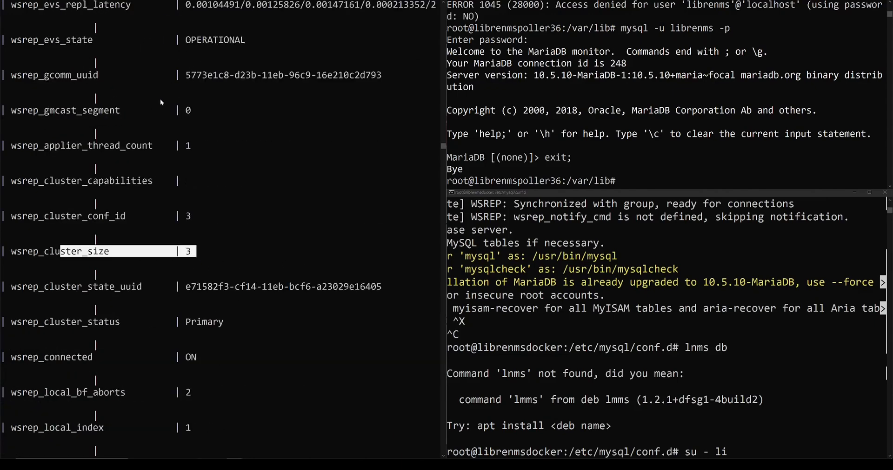
scroll(down, 3)
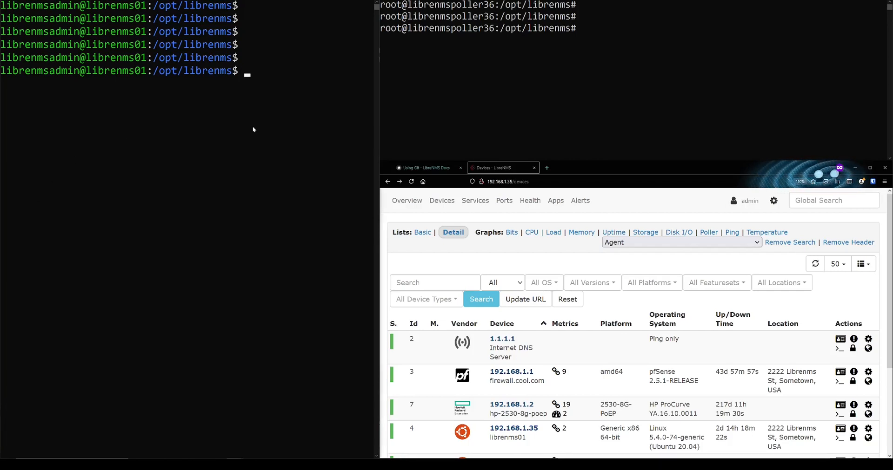
Step: Show librenms01's .env with cat, highlighting the DB_HOST 192.168.1.35 line
text(cat .env)
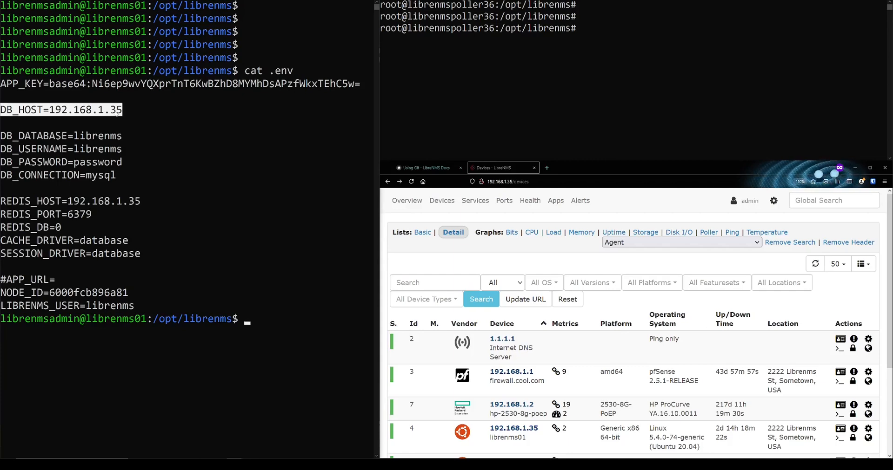
click(503, 201)
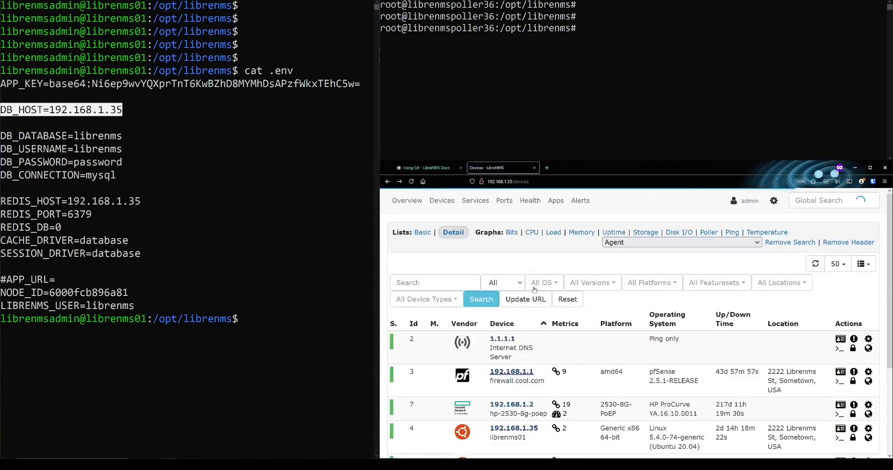
mouse_move(534, 291)
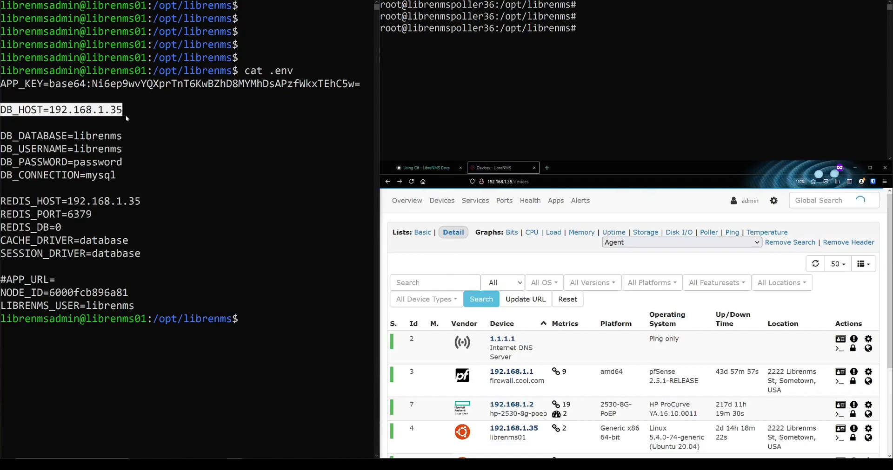
text(cat .env)
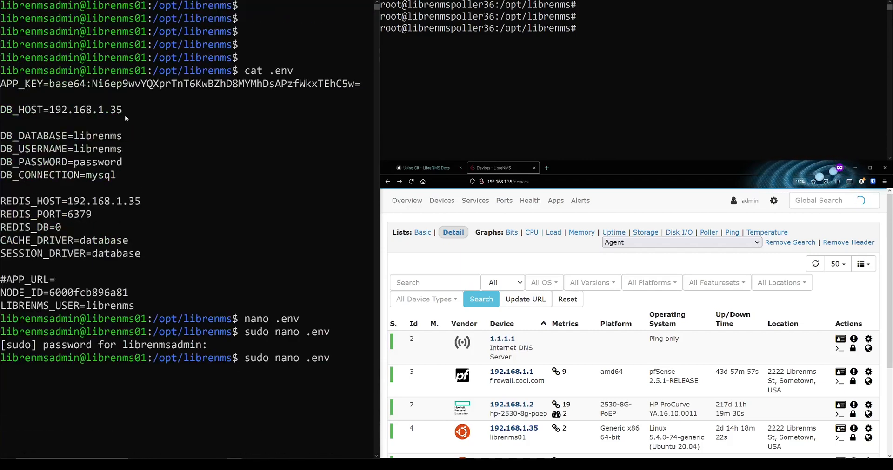
click(503, 200)
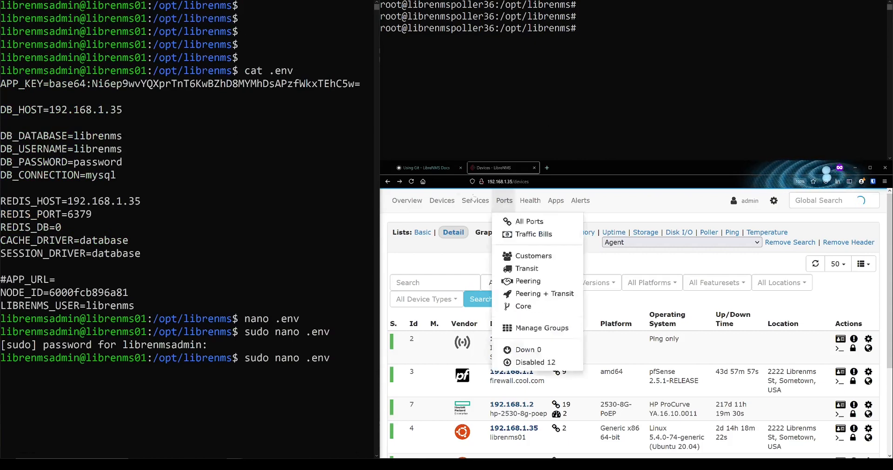
click(442, 200)
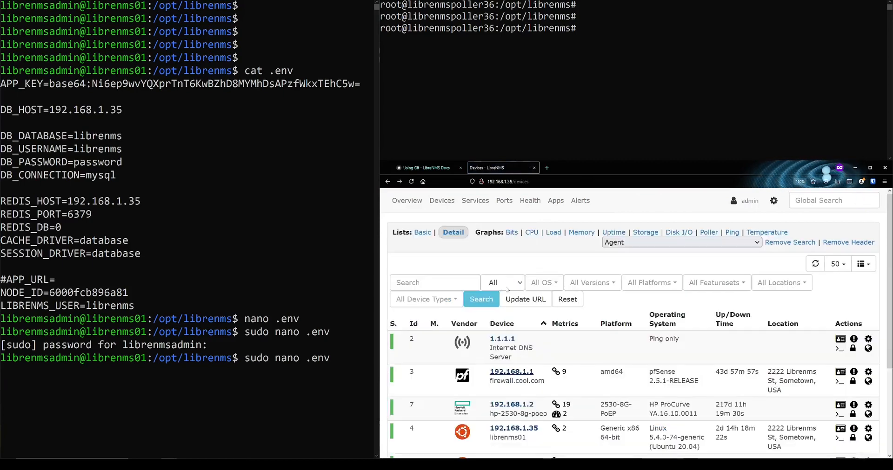
click(407, 200)
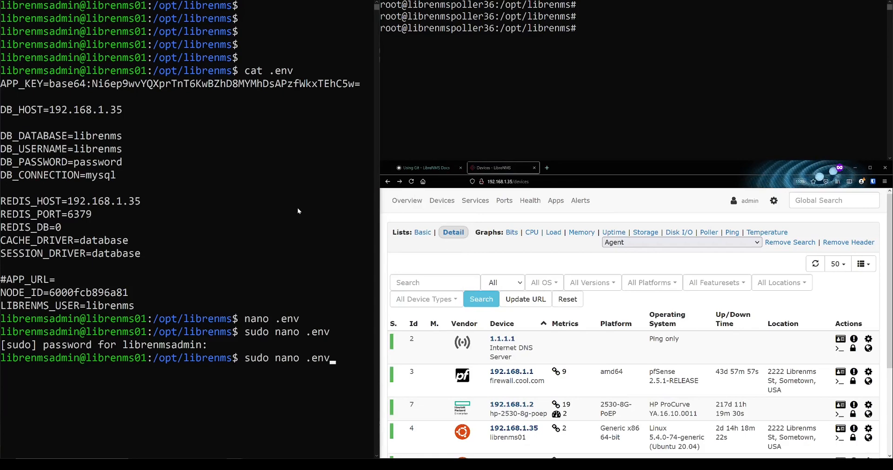
Step: Change DB_HOST in librenms01's .env to 192.168.1.36, save it, and reload a LibreNMS page
key(enter)
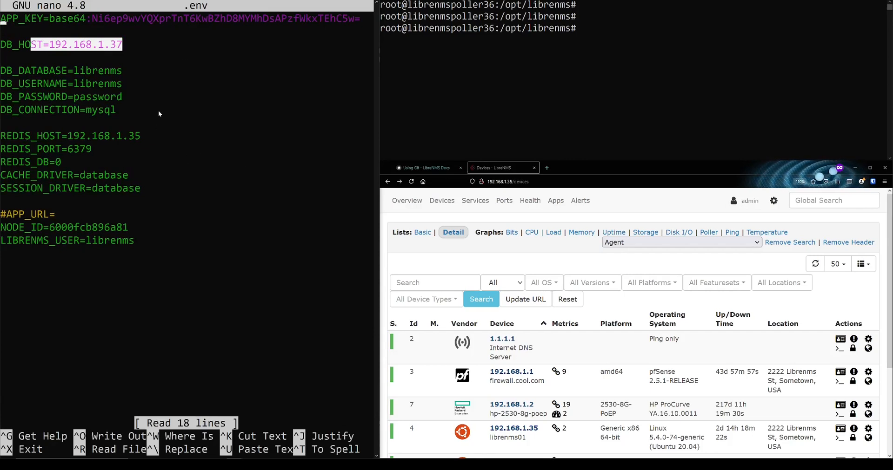
click(474, 200)
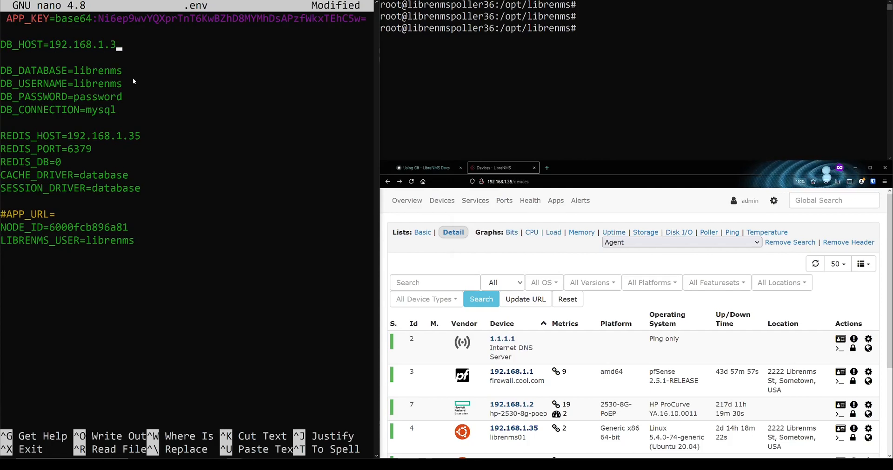
key(ctrl+o)
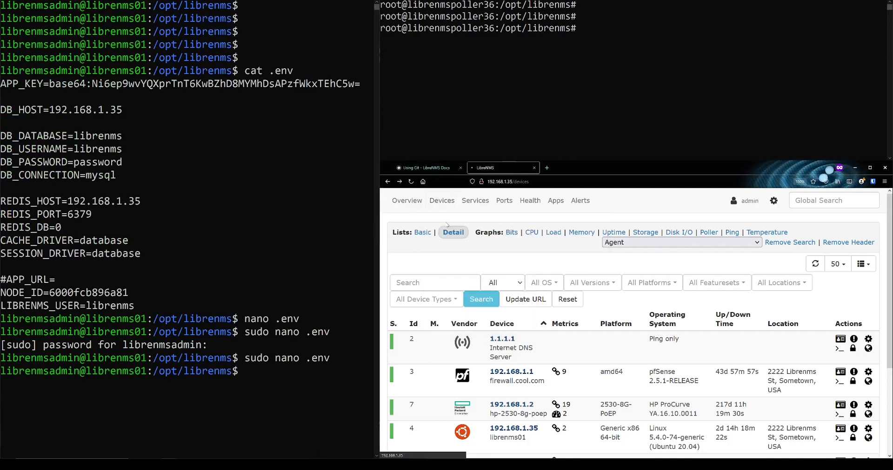
click(442, 200)
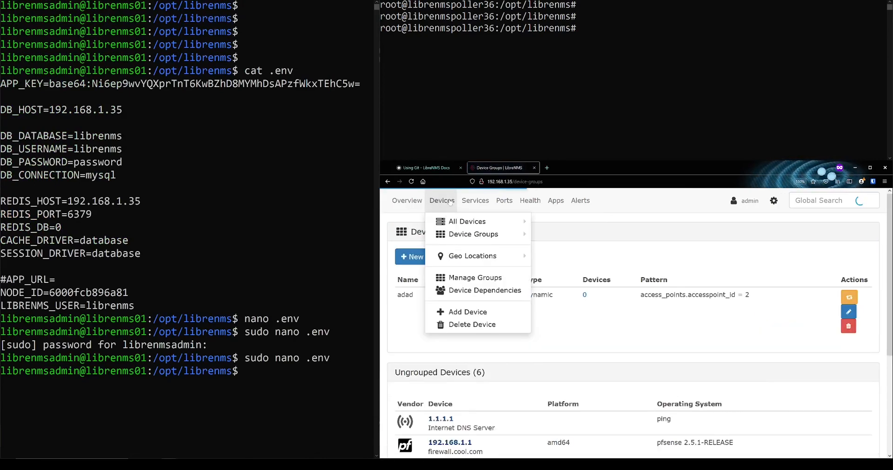
click(468, 222)
text(cat .env)
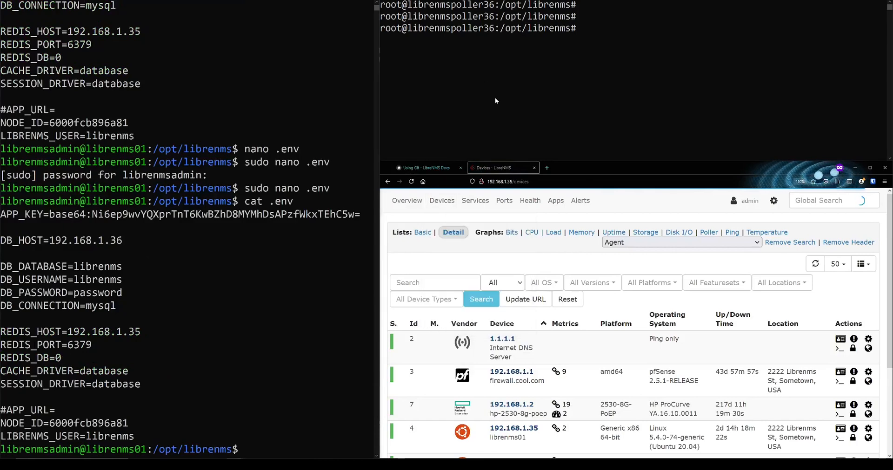
Step: Check MariaDB status on librenmspoller36 and browse LibreNMS device and port menus to confirm pages load
text(systemctl status)
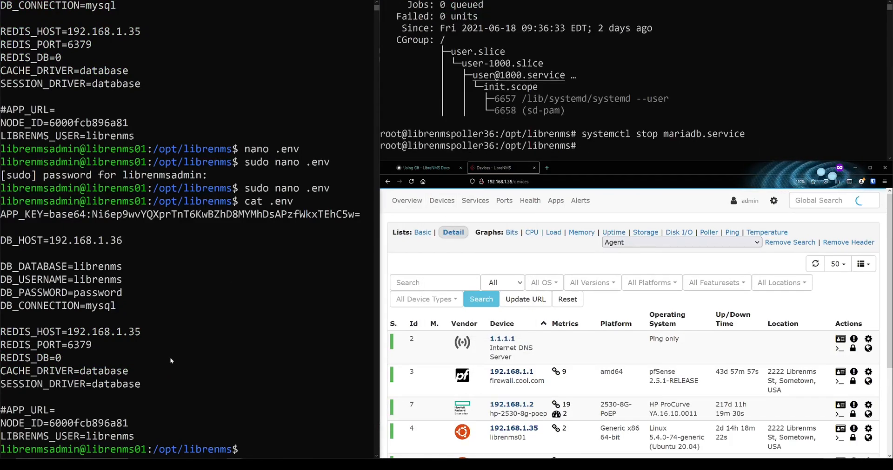
click(441, 201)
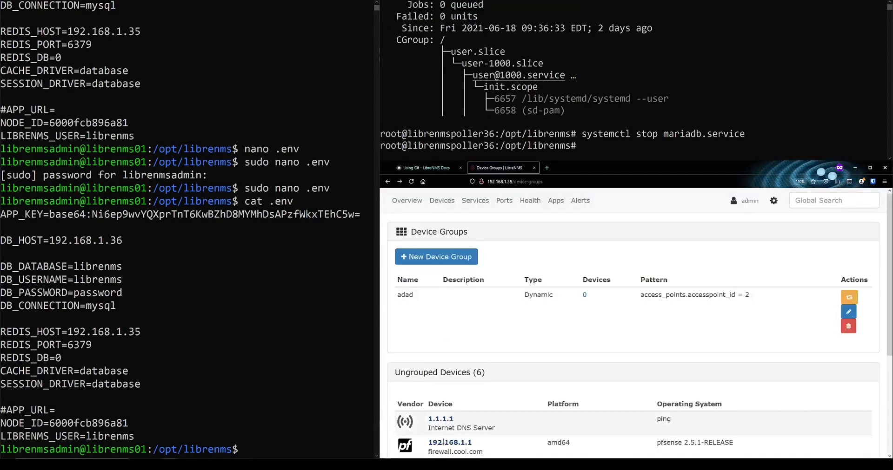
click(503, 200)
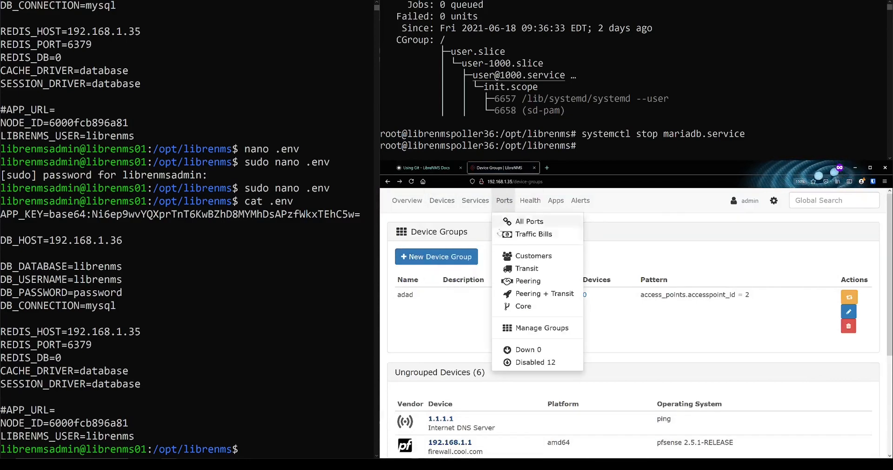
click(528, 221)
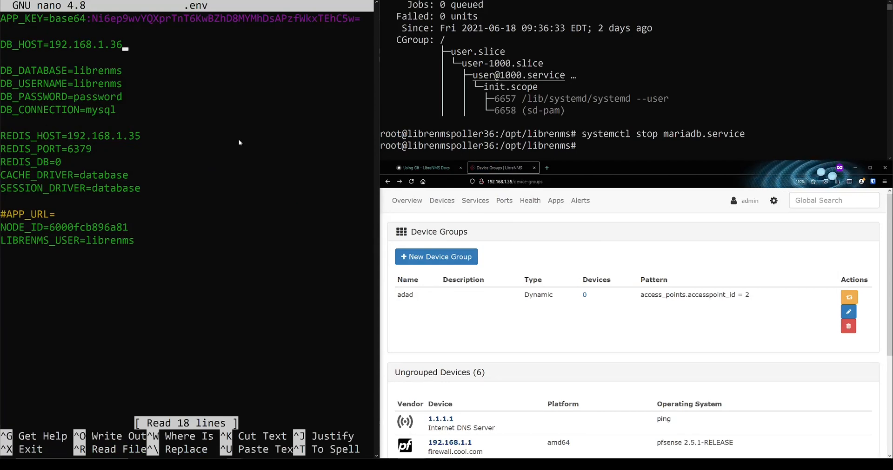
text(5)
click(634, 146)
text(systemctl start mariadb.service)
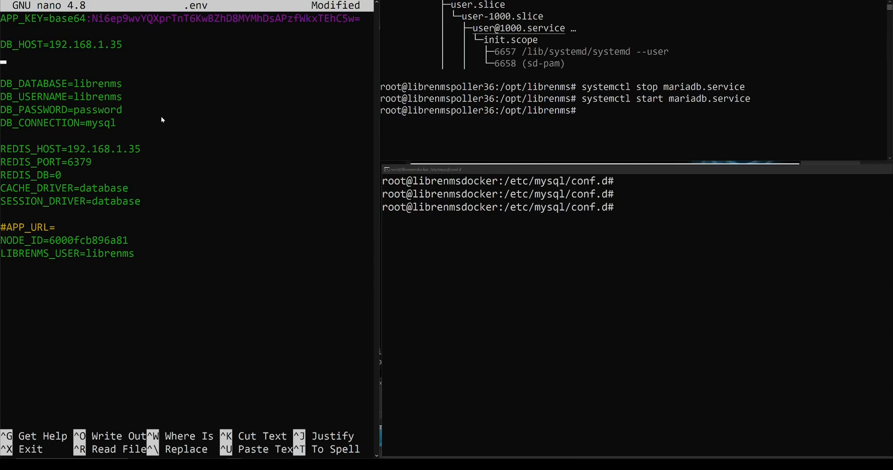
mouse_move(178, 126)
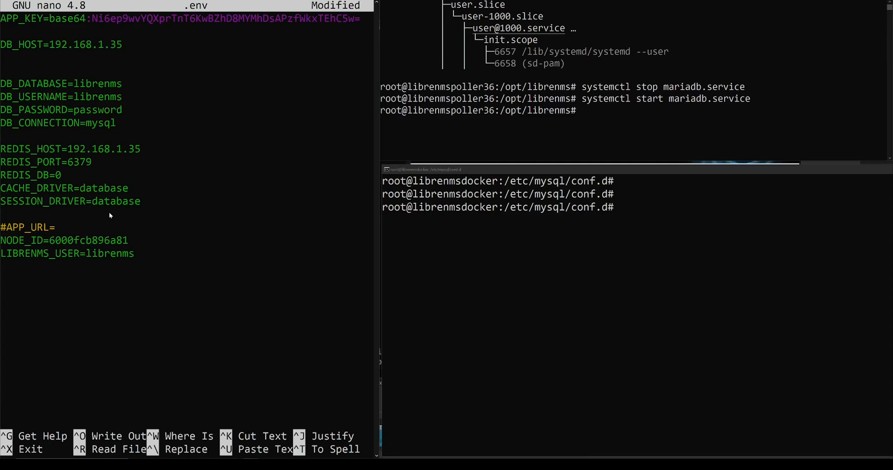
mouse_move(54, 67)
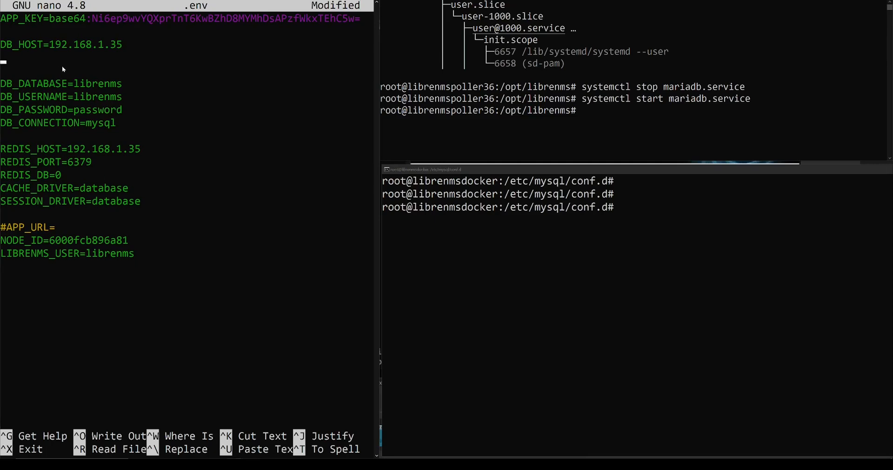
Step: Add DB_HOST_R2=192.168.1.36 and the other .36/.37 read/write host lines, set mysql_cluster, and save
text(DB_HOST_R2=192.168.1.36)
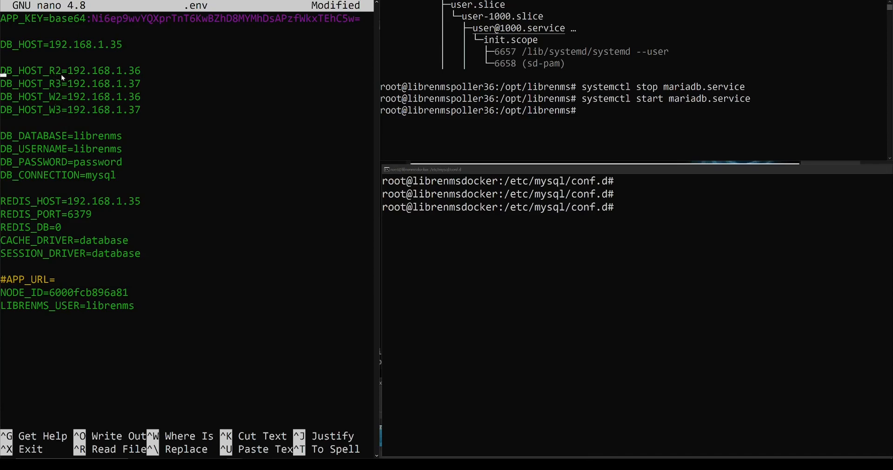
double_click(54, 84)
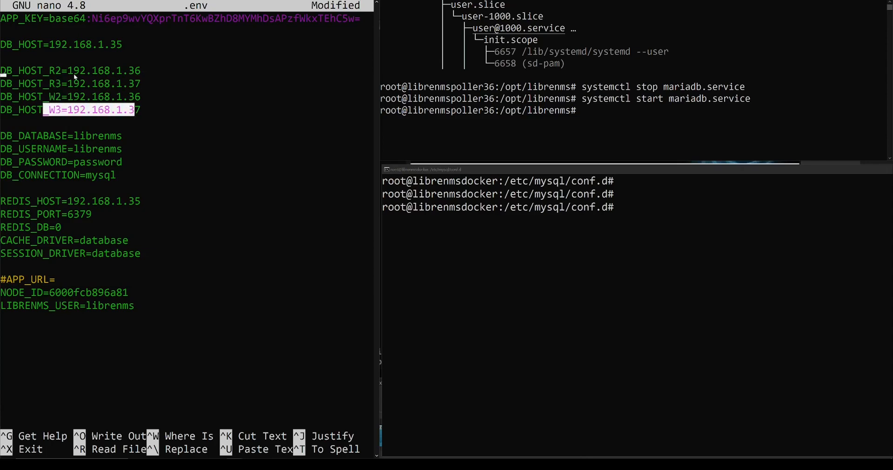
mouse_move(154, 83)
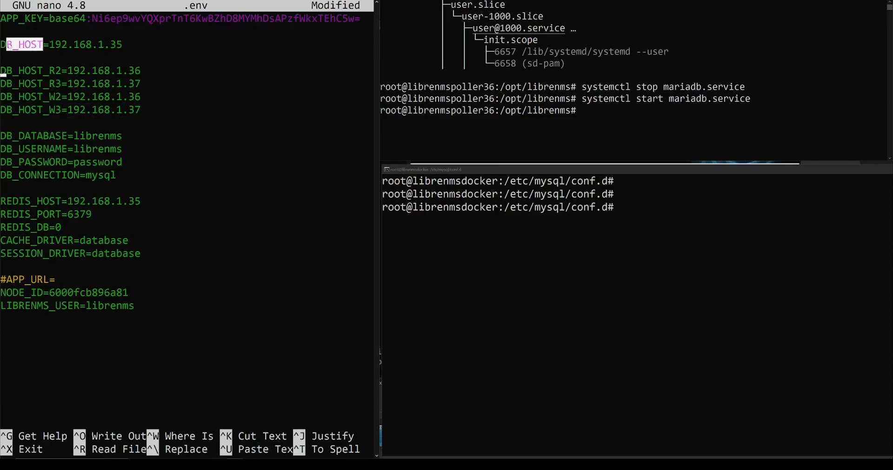
mouse_move(78, 52)
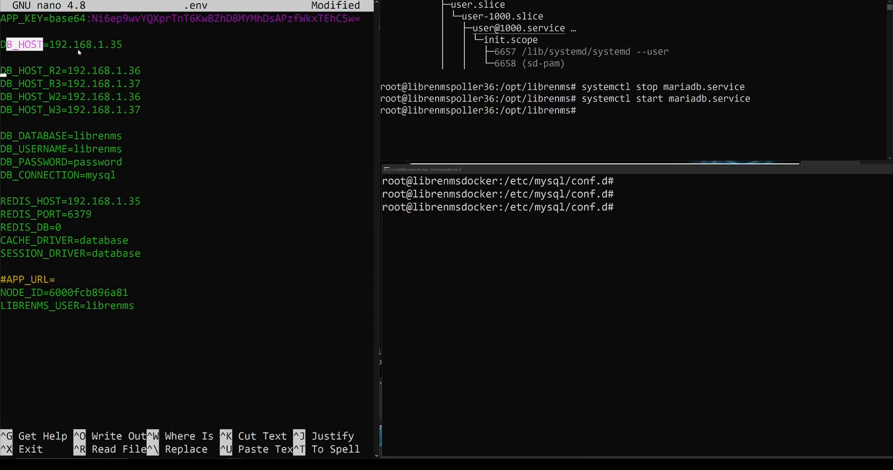
mouse_move(186, 38)
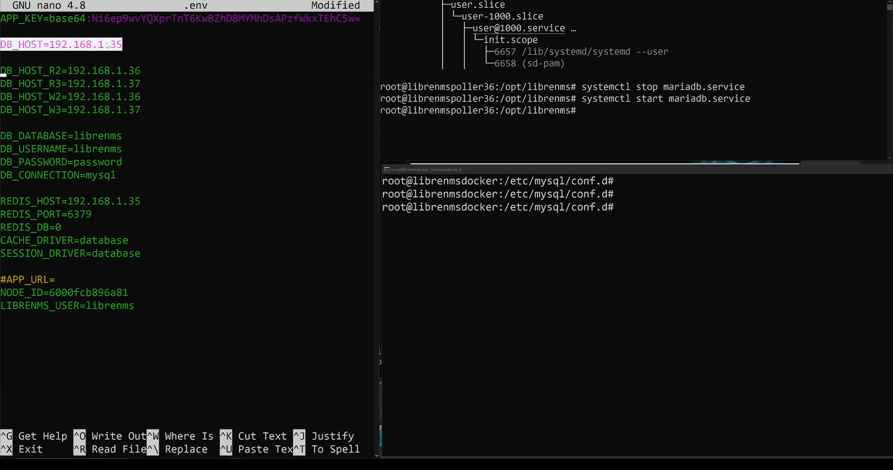
mouse_move(136, 33)
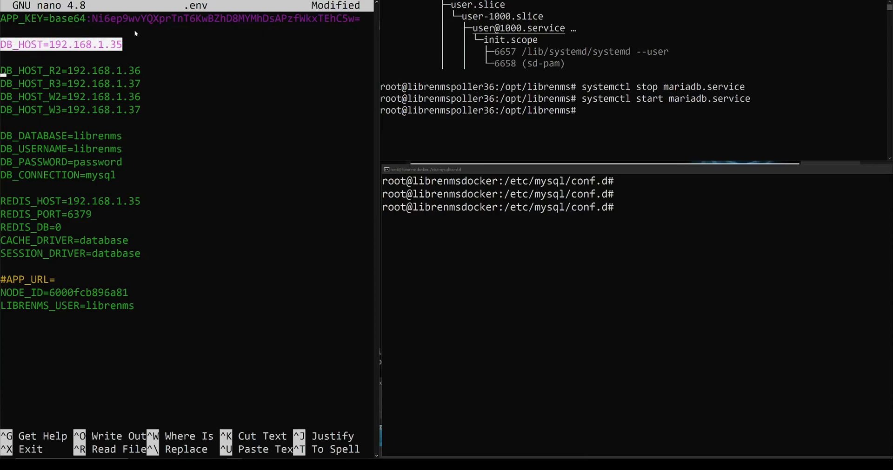
mouse_move(148, 27)
text(_cluster)
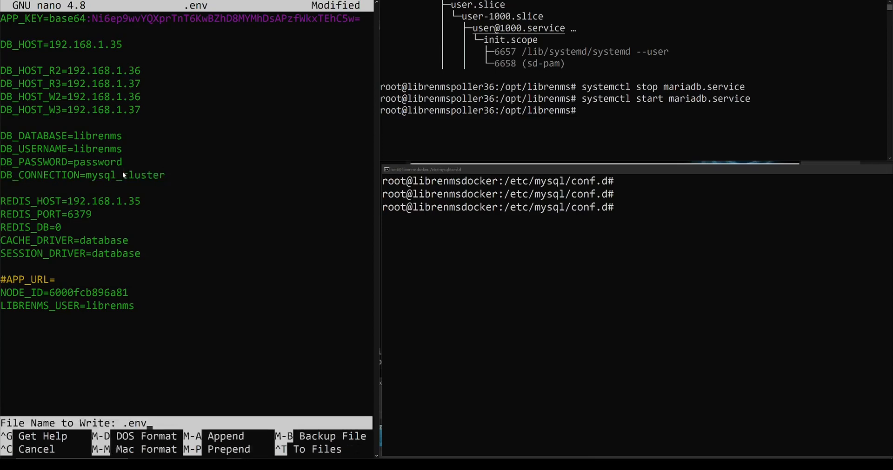
key(Enter)
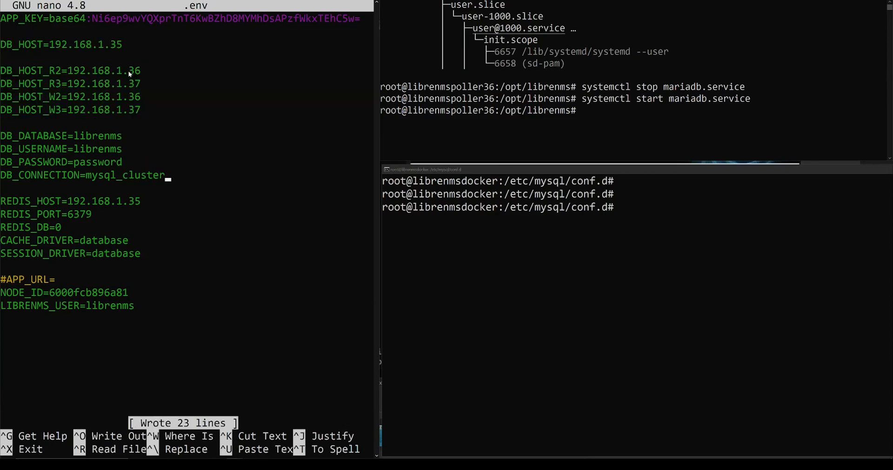
Step: Edit .env in nano, then print it with cat to review the cluster settings
text(nan)
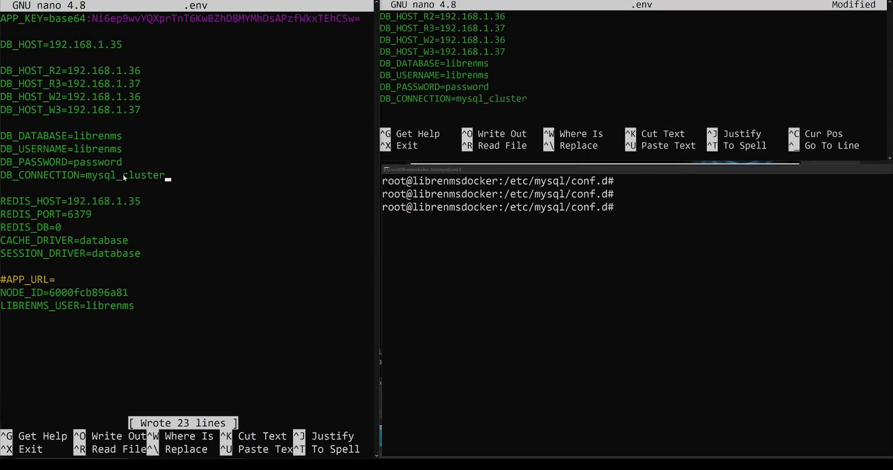
mouse_move(117, 184)
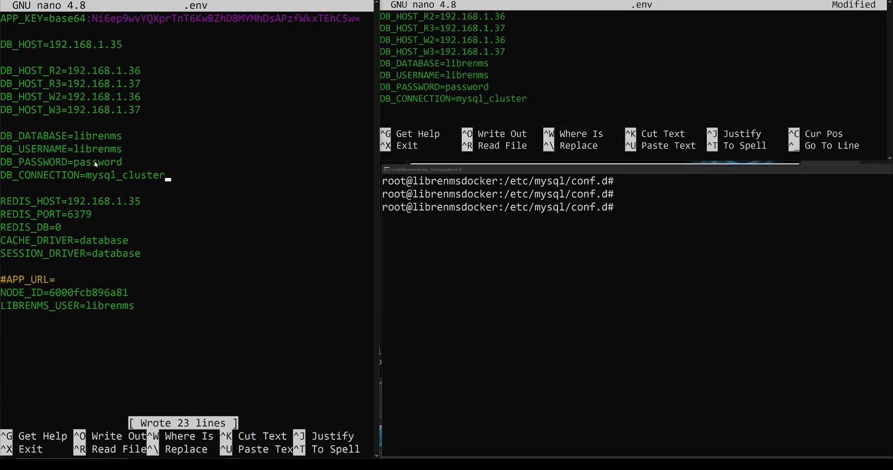
mouse_move(141, 181)
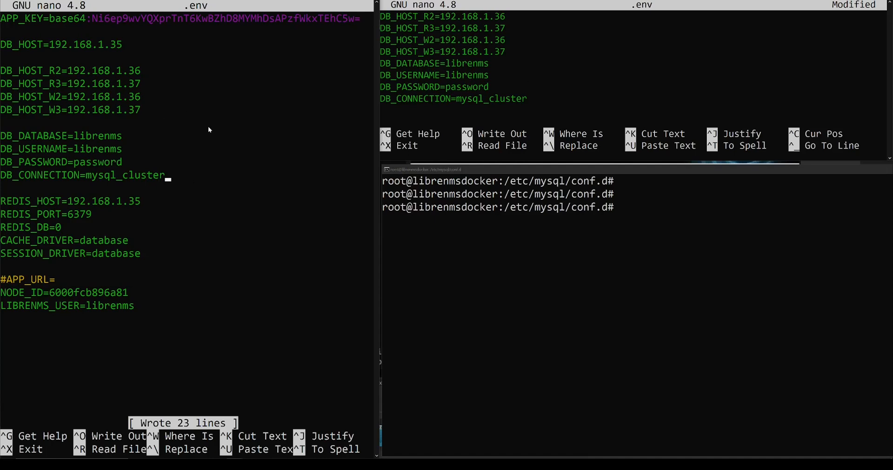
mouse_move(499, 73)
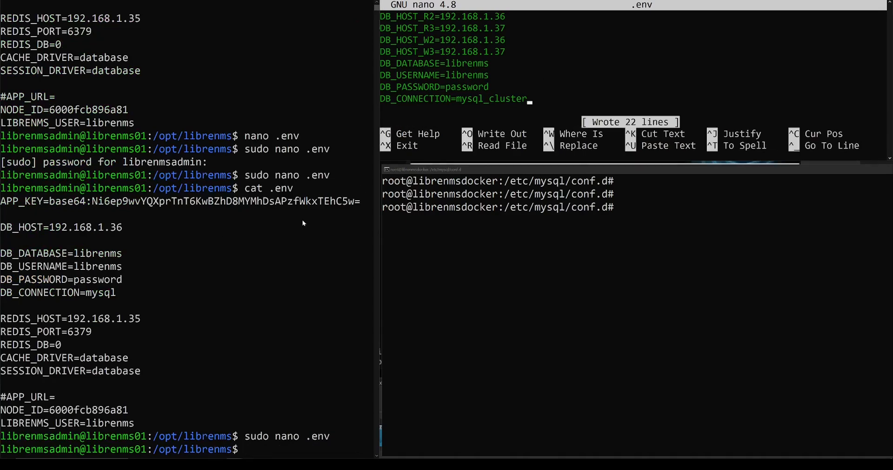
mouse_move(208, 324)
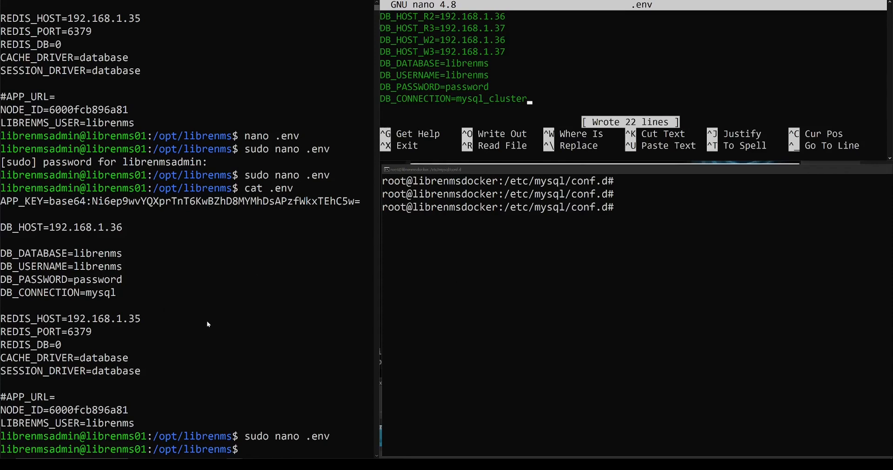
mouse_move(413, 236)
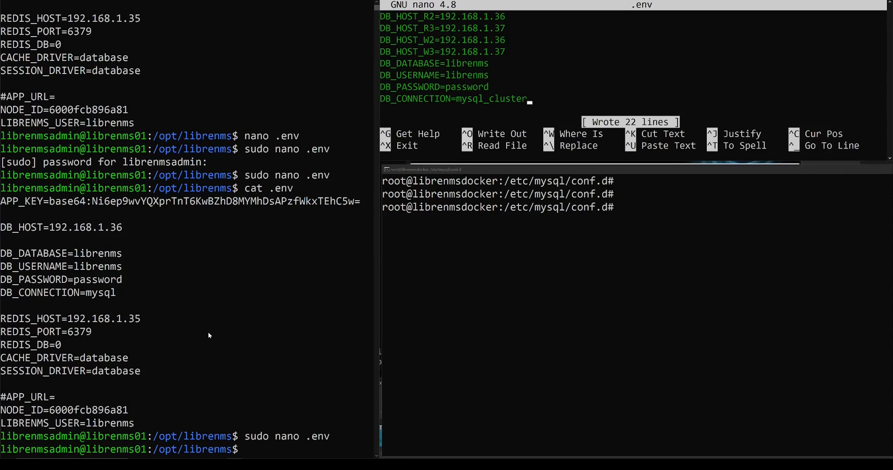
text(cat .env)
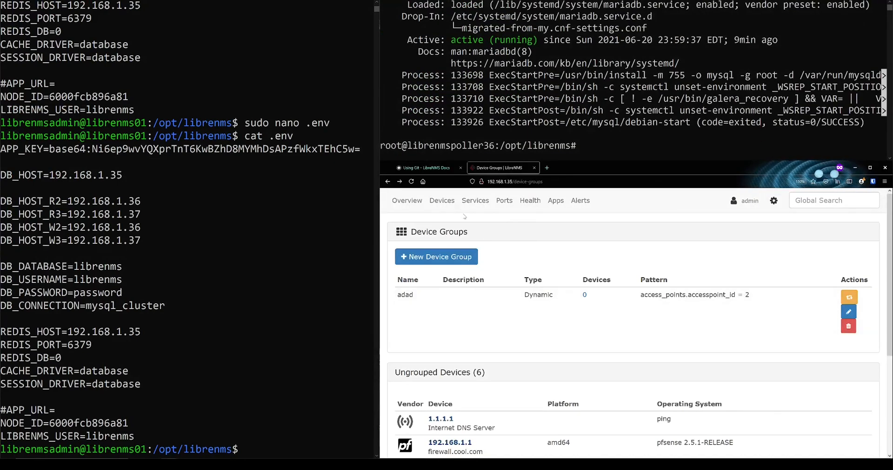
Step: Open the 192.168.1.1 pfSense device from All Devices and print the poller's .env
click(442, 200)
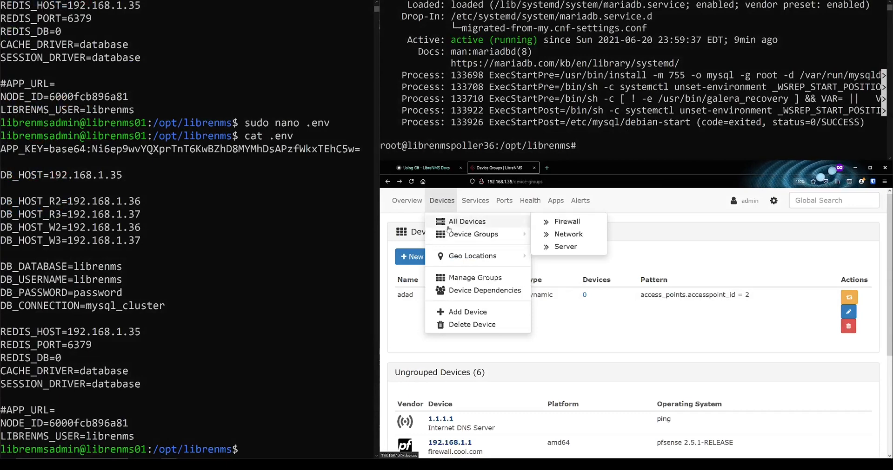
click(466, 222)
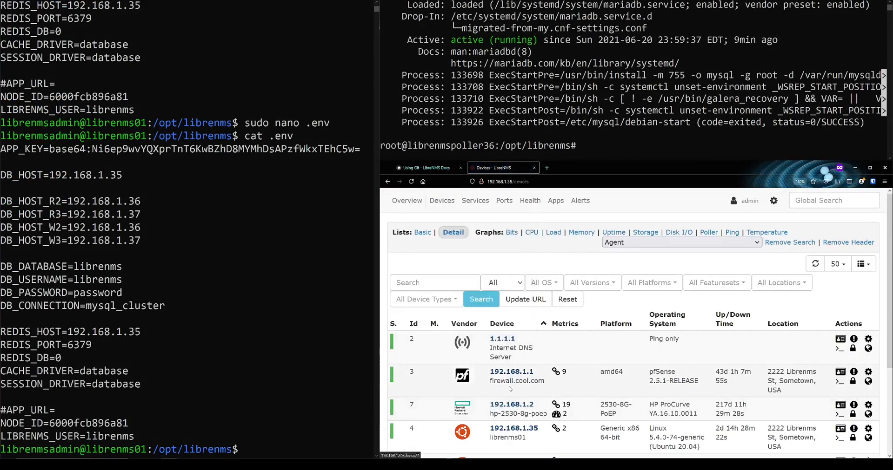
click(511, 371)
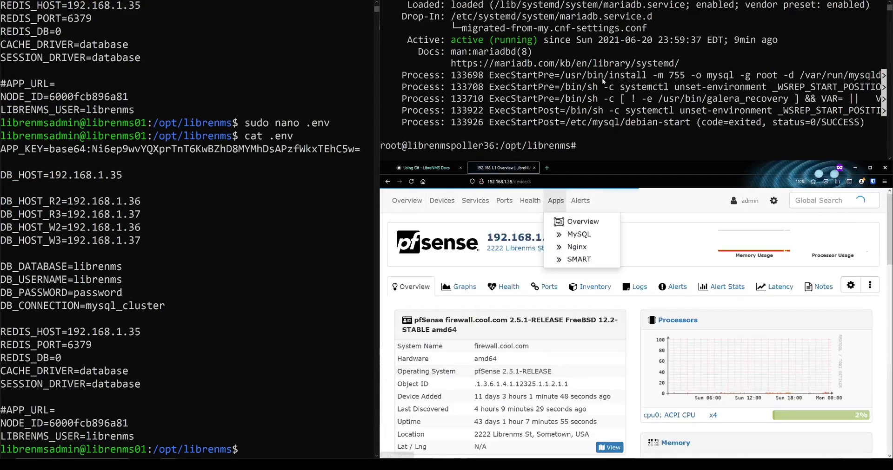
text(cat .env)
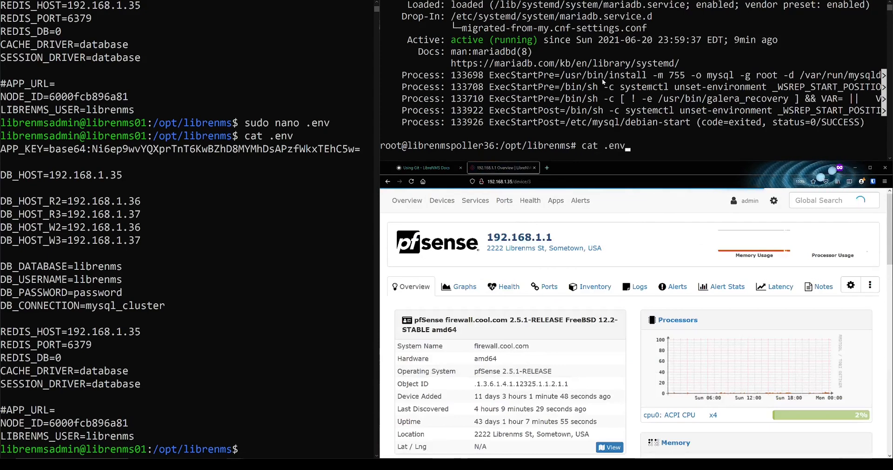
scroll(down, 3)
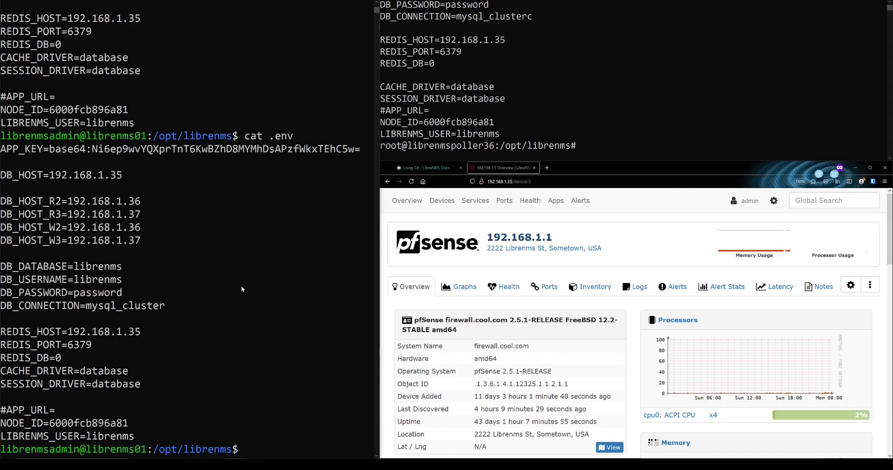
Step: Stop mariadb.service on librenms01 and check its status
text(systemctl stop)
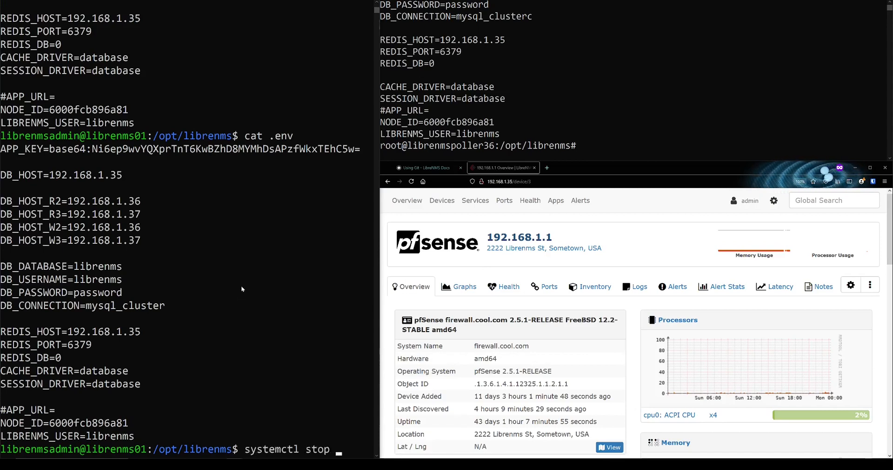
text(mariadb.service)
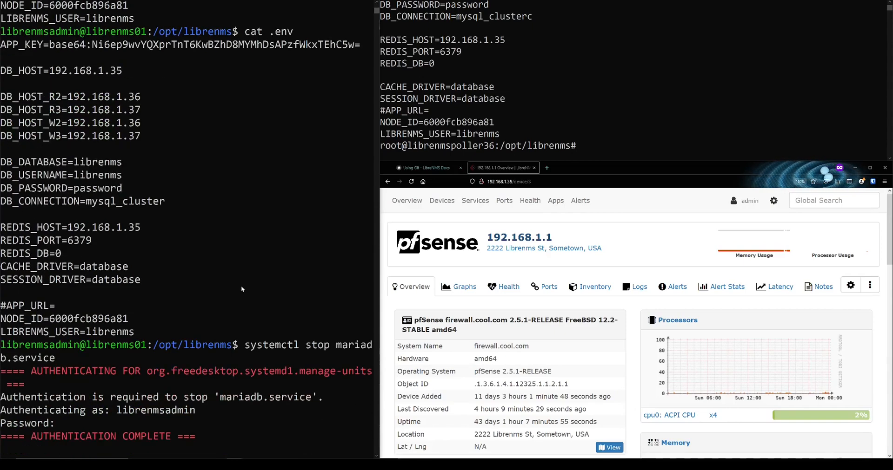
text(systemctl status mariadb.service)
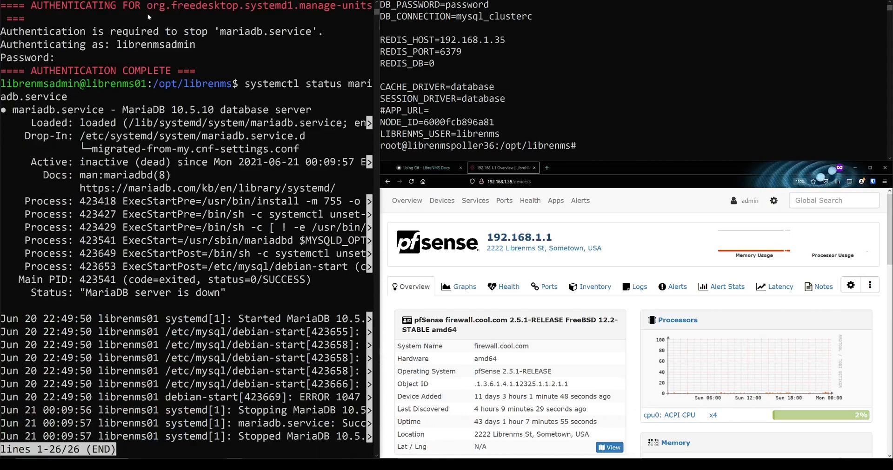
Step: Browse All Devices and the 192.168.1.1 firewall's graphs to confirm the GUI still responds
click(441, 200)
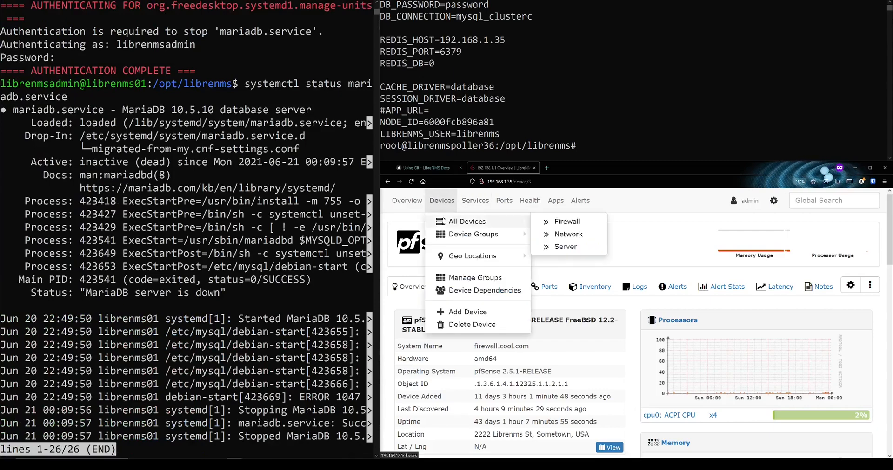
click(466, 221)
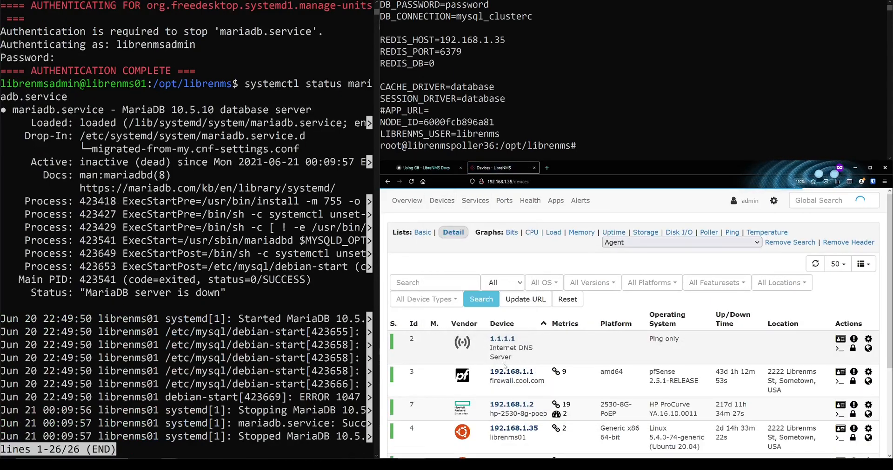
click(512, 372)
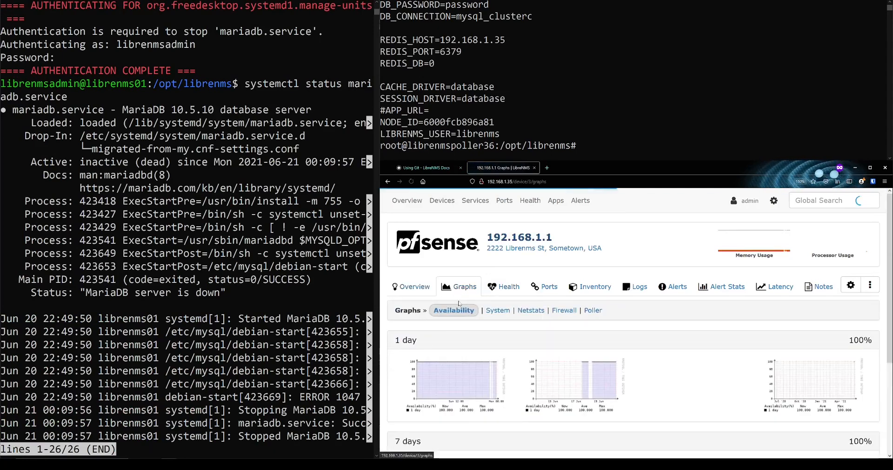
click(441, 200)
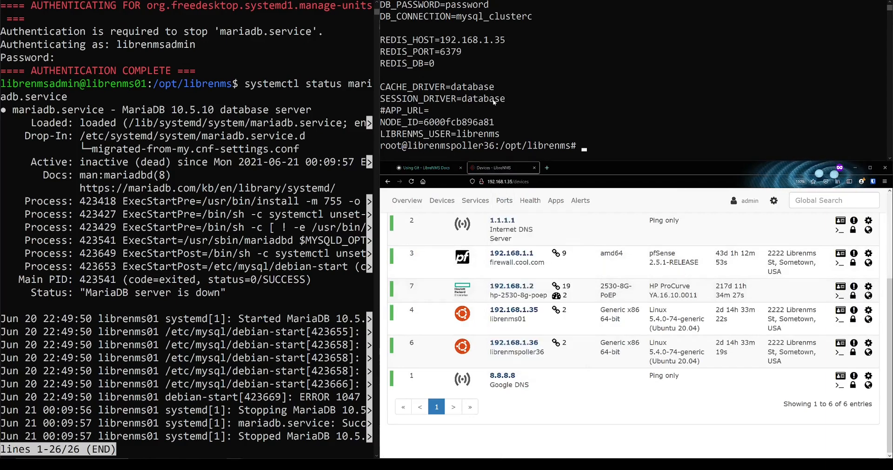
Step: Check MariaDB status on librenmspoller36 and review its .env DB_HOST=192.168.1.35 entry
text(systemctl status)
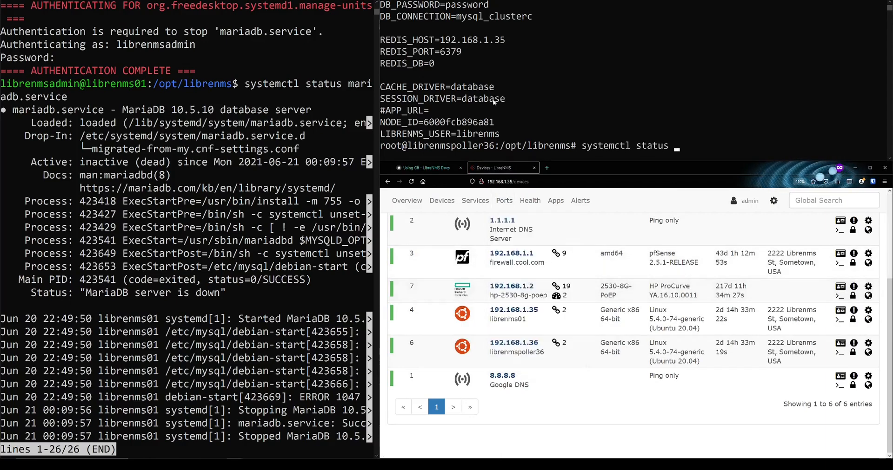
text(mar)
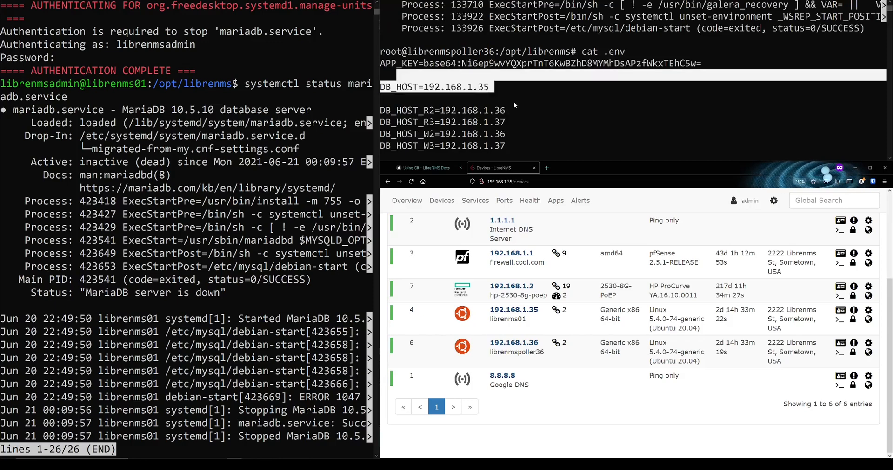
double_click(488, 109)
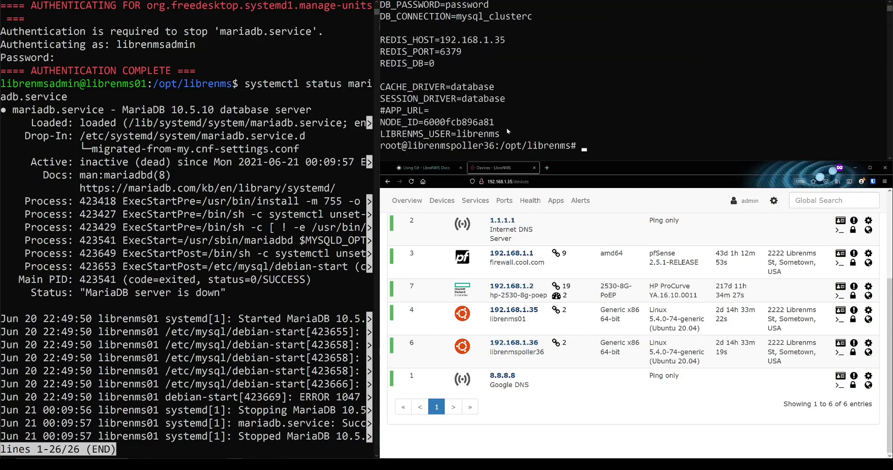
Step: Stop mariadb.service on librenmspoller36 and reload the LibreNMS devices page
text(stste)
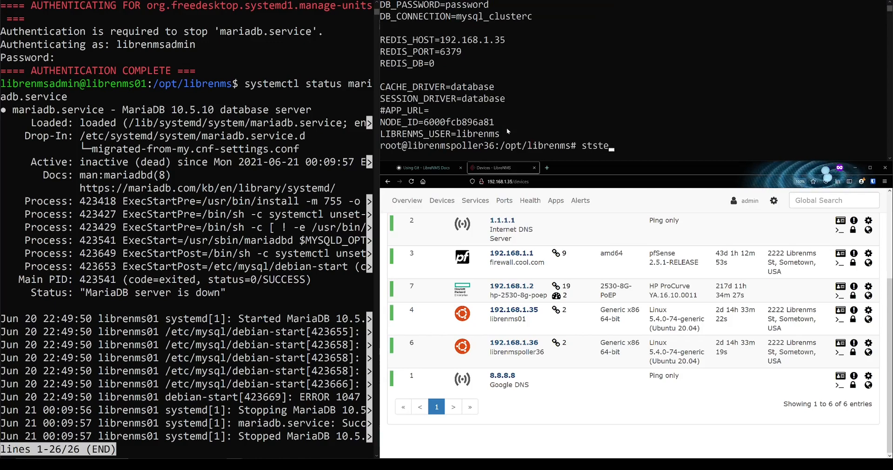
text(systemctl stop mariadb.service)
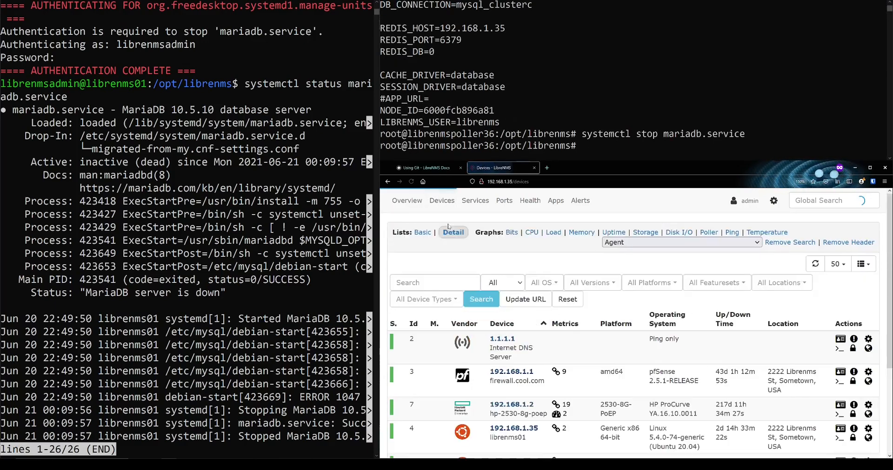
click(511, 404)
text(cat .env)
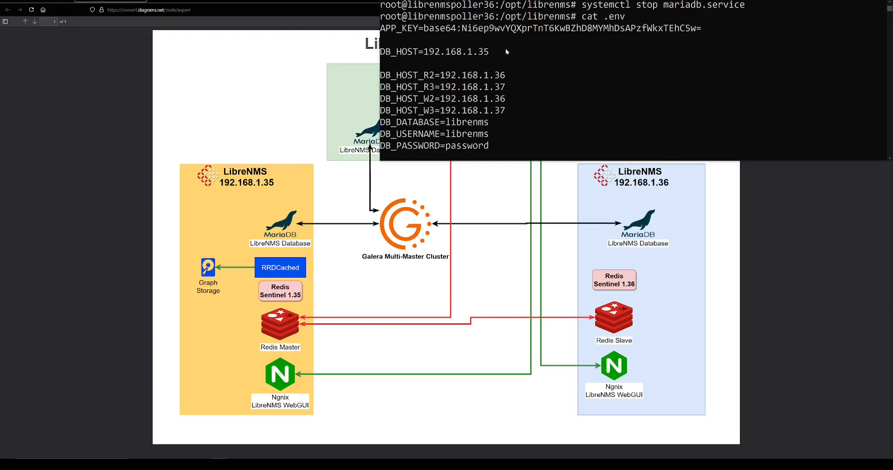
mouse_move(408, 51)
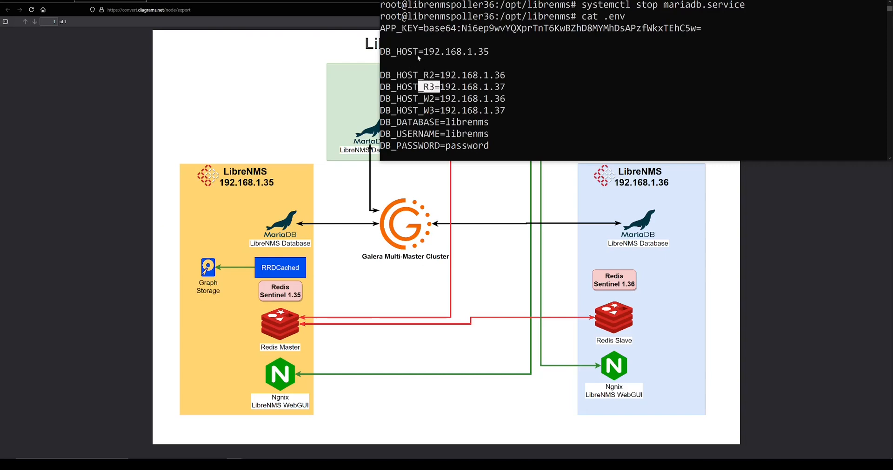
mouse_move(439, 80)
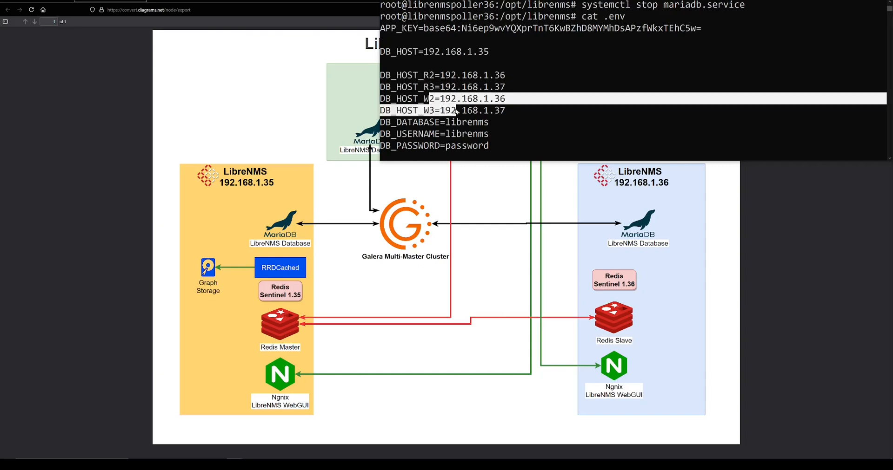
mouse_move(492, 65)
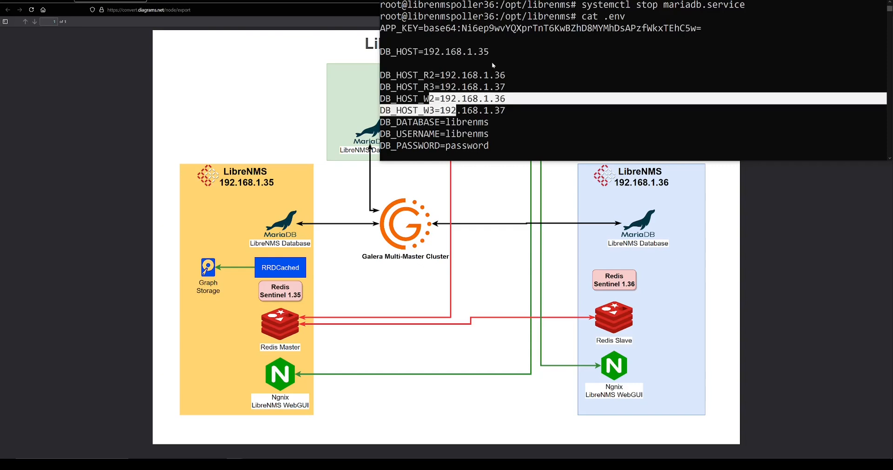